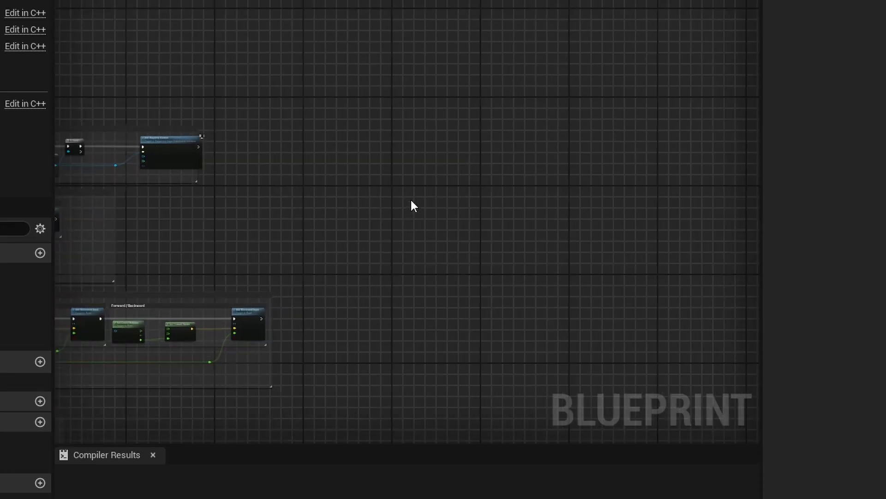
Add an Event On Landed node and a new custom event named Fall Damage.
right_click(412, 205)
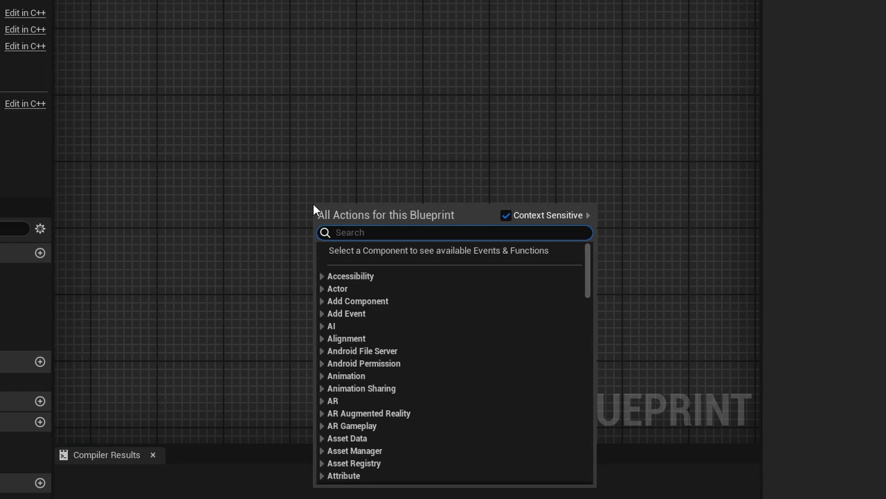
type("event on")
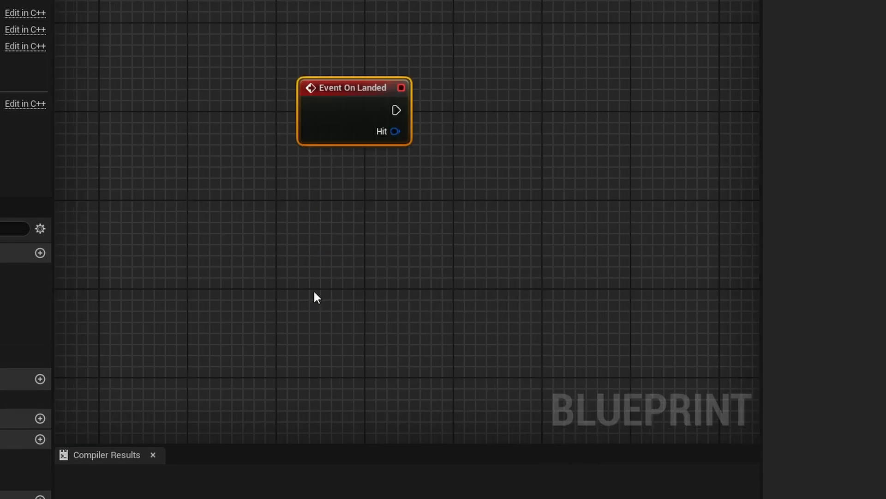
right_click(316, 298)
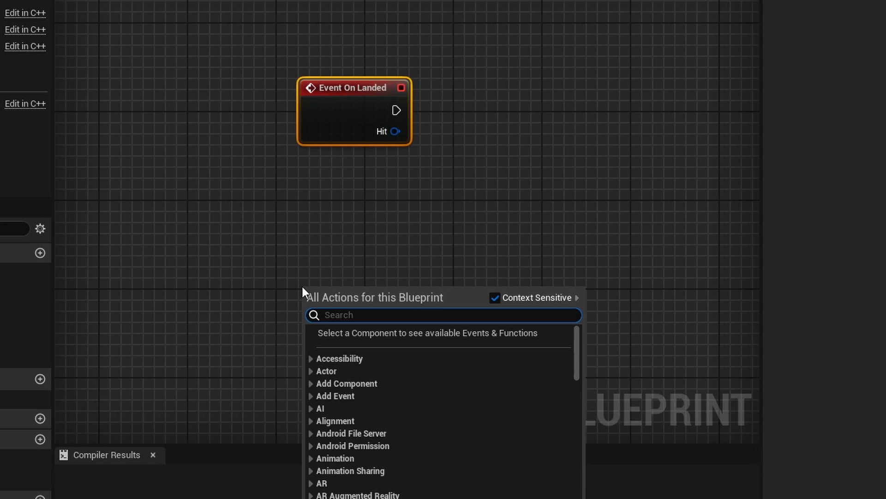
type("add custom")
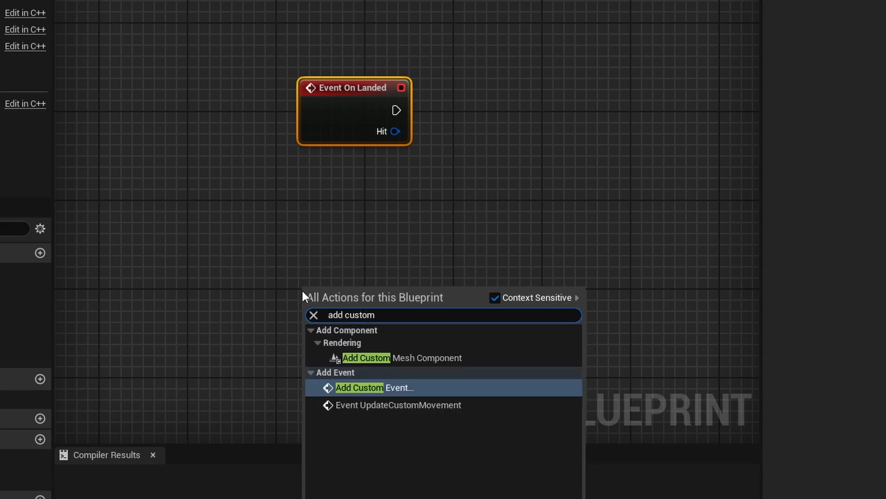
left_click(360, 387)
type("Fall Damage")
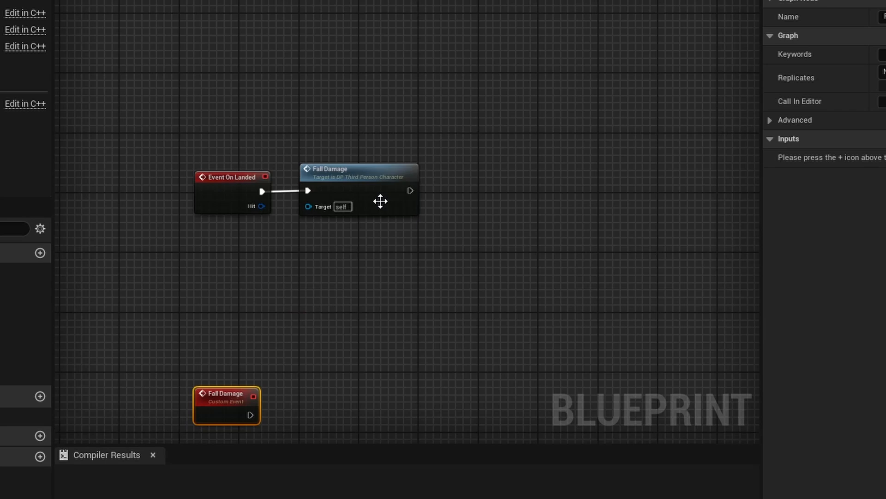
mouse_move(506, 213)
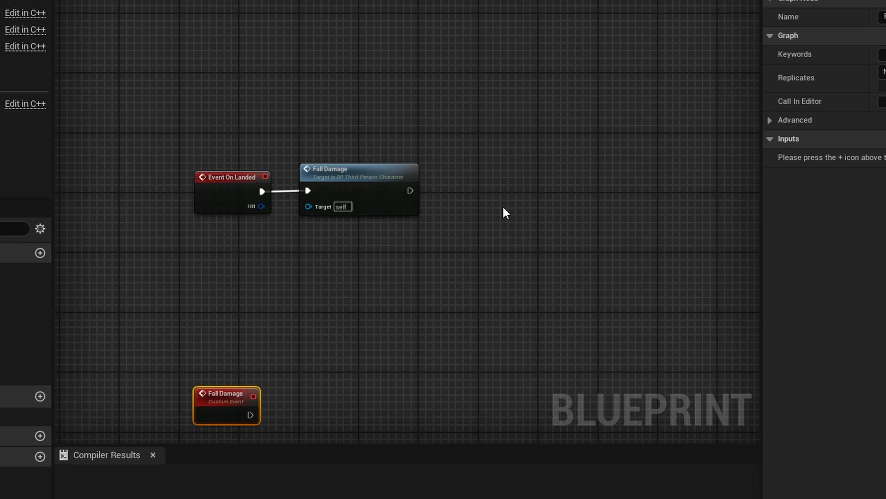
mouse_move(532, 205)
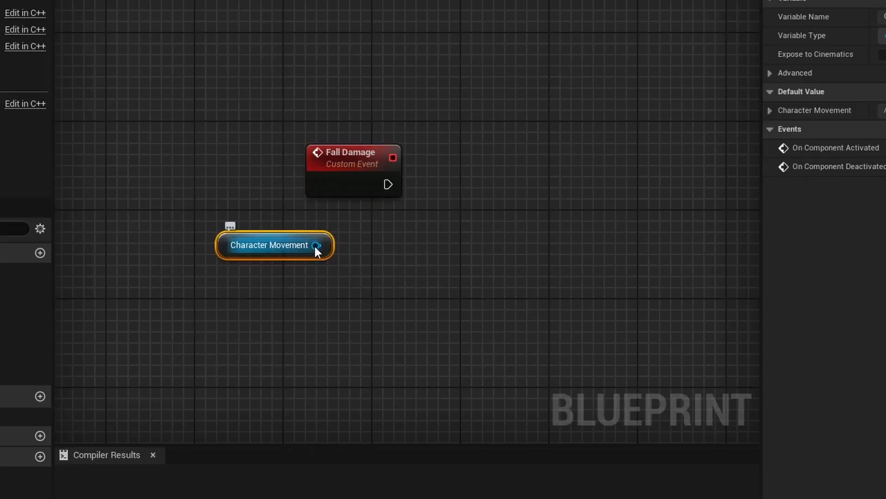
Feed Character Movement's Is Falling result into a Branch node's Condition.
left_click_drag(318, 245, 391, 259)
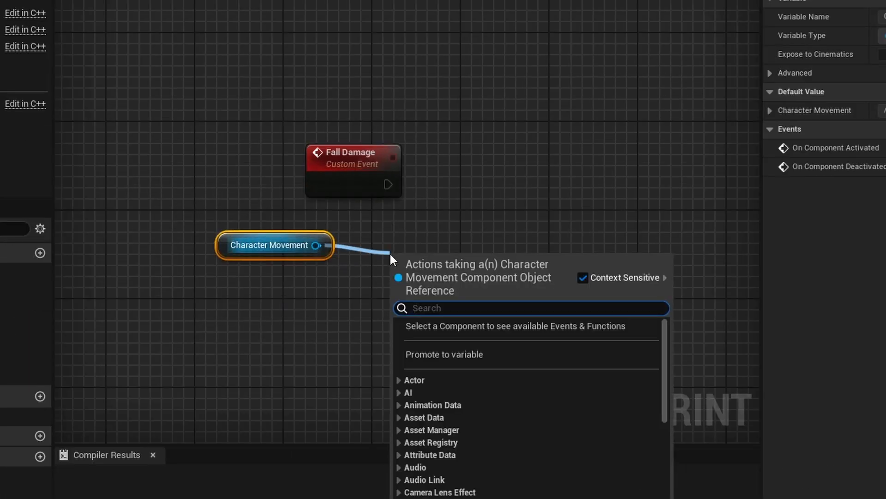
type("is fal")
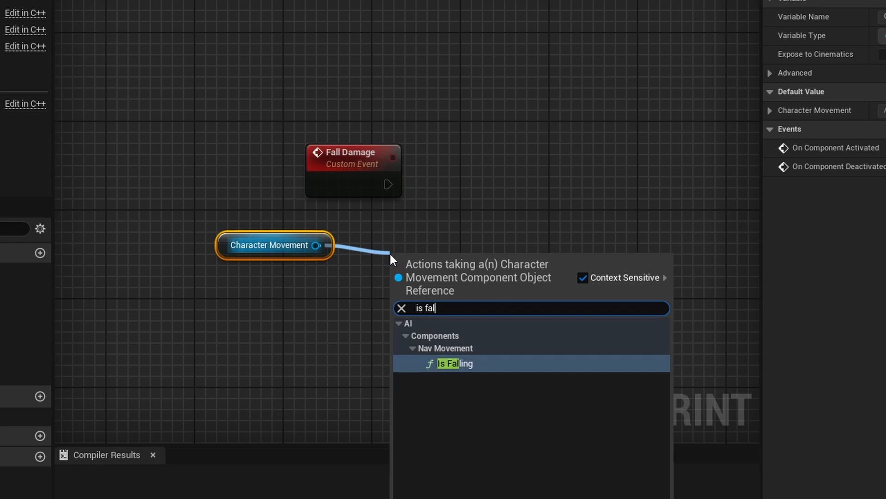
left_click(449, 363)
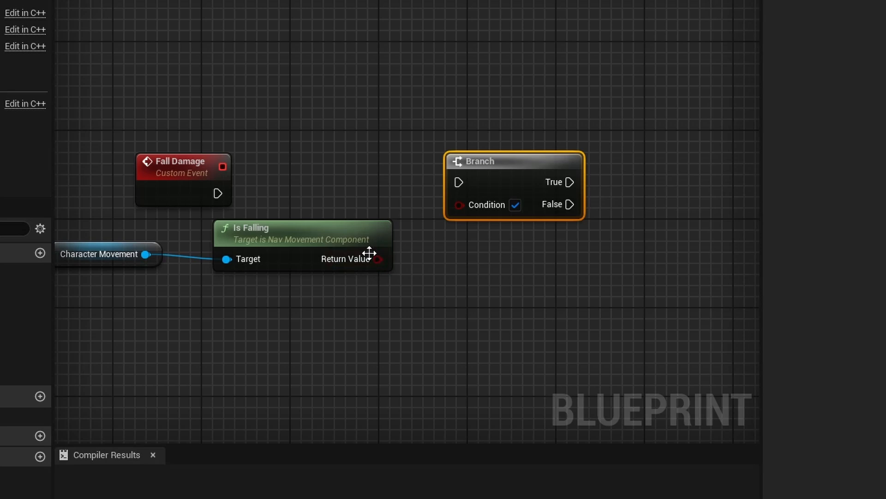
left_click_drag(379, 258, 458, 203)
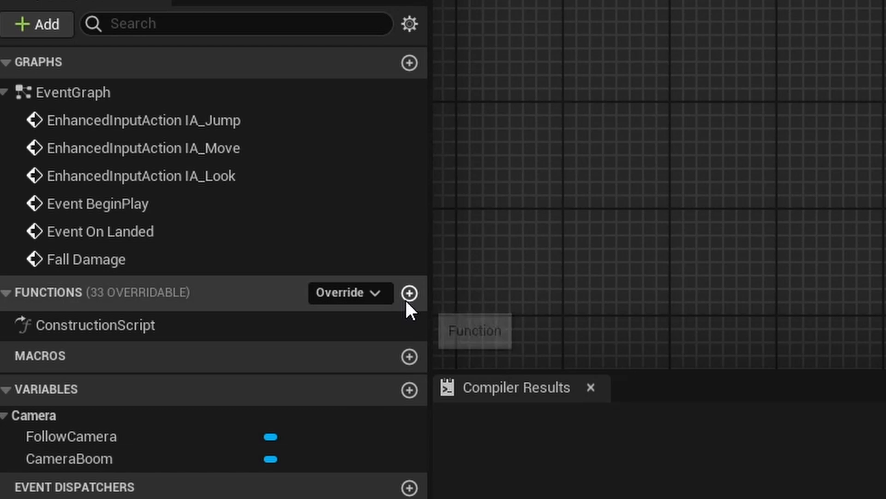
Create a CalculateDistance function and set its category to Fall Dmg.
left_click(409, 293)
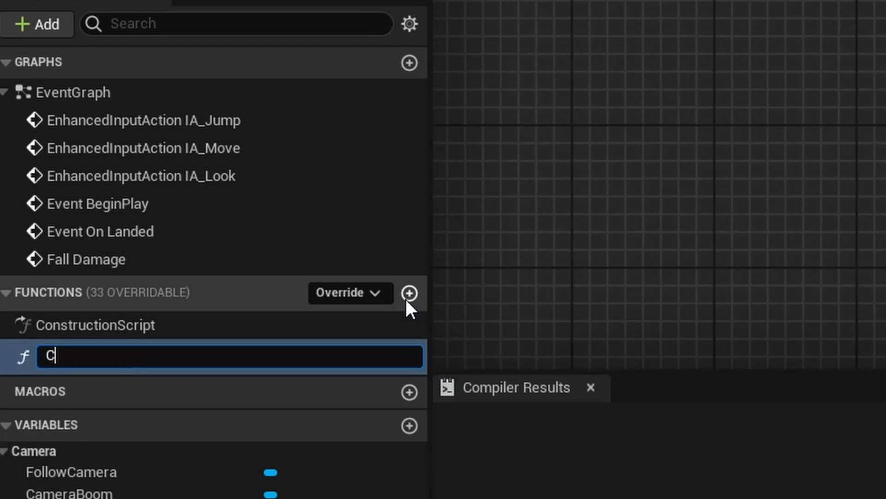
type("alculateD")
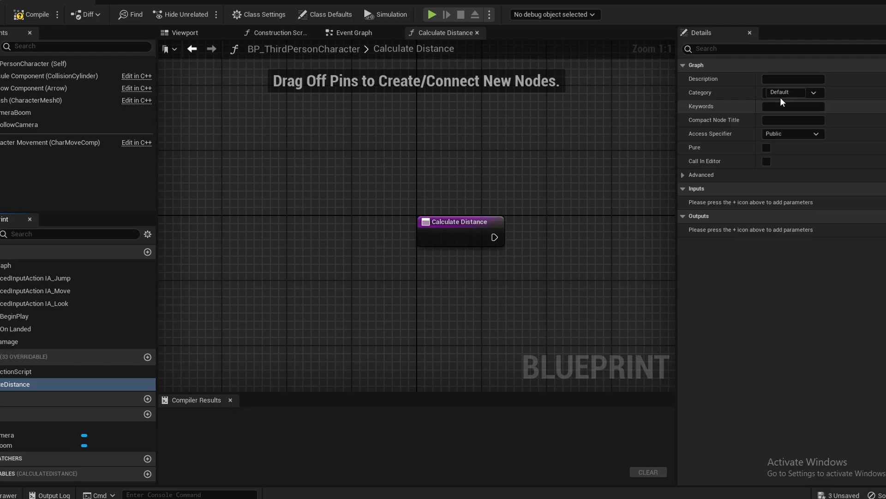
left_click(793, 92)
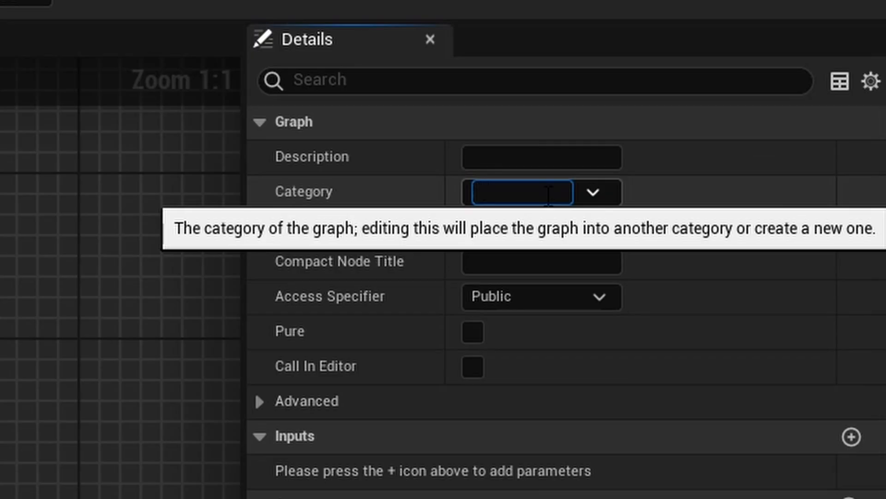
type("Fal")
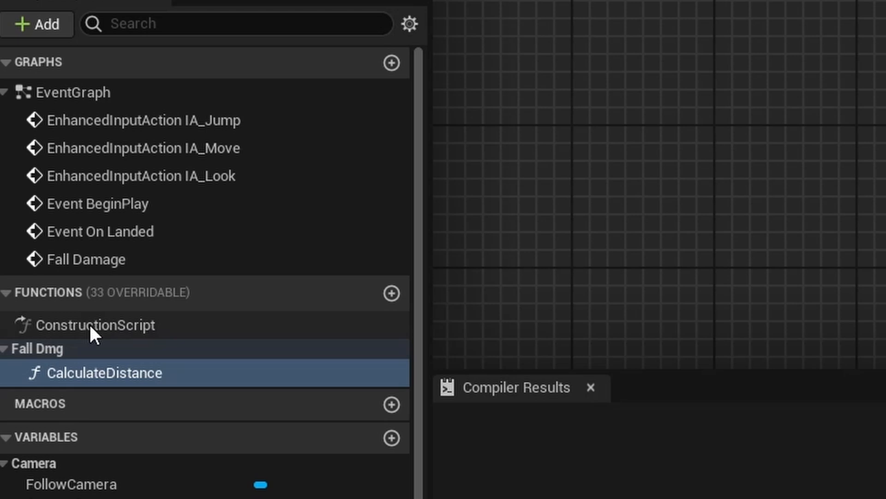
mouse_move(86, 372)
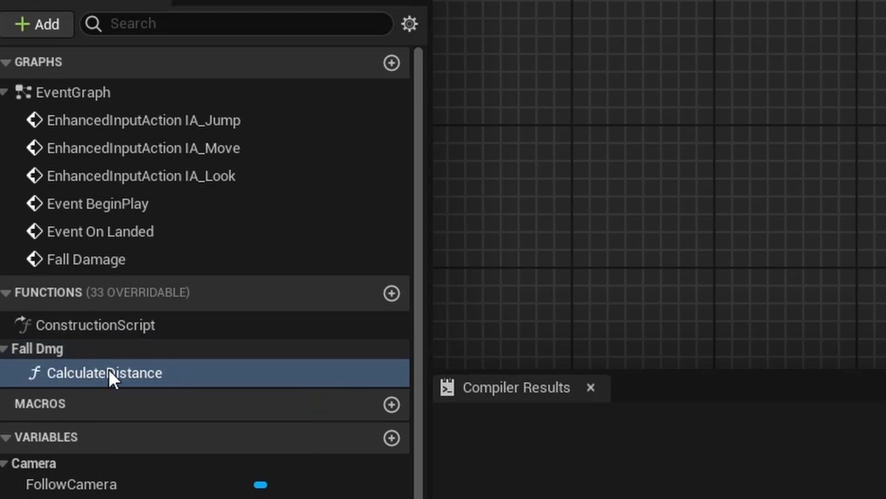
Make CalculateDistance pure and give it a float input named Distance.
double_click(113, 372)
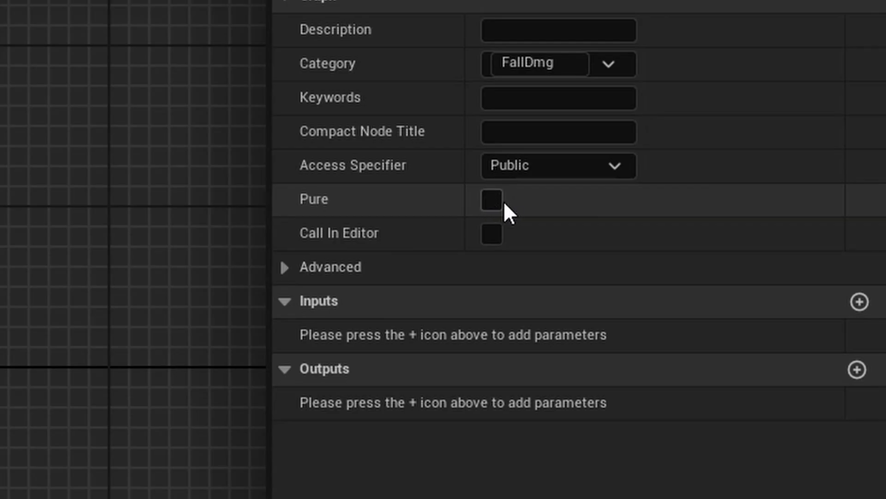
left_click(490, 198)
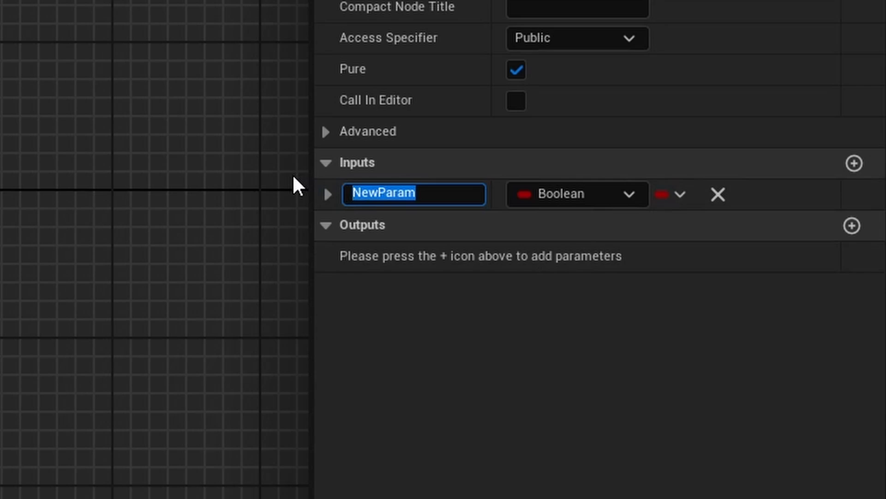
type("Dista")
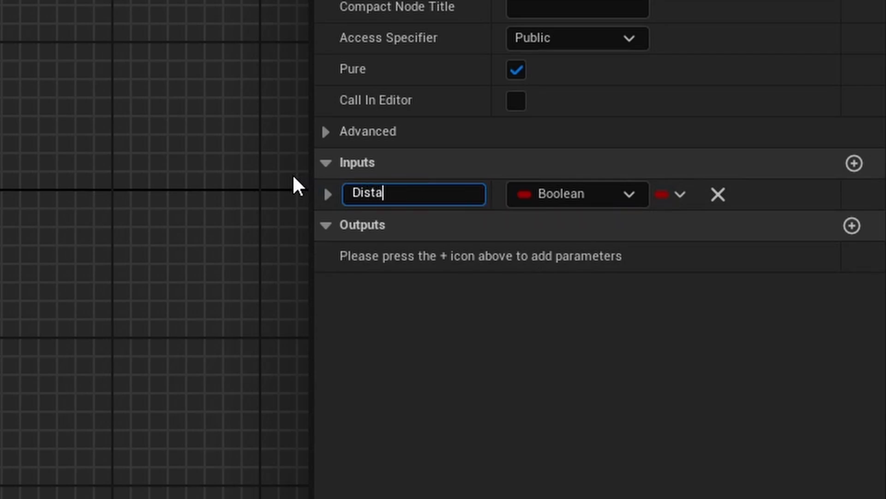
left_click(625, 194)
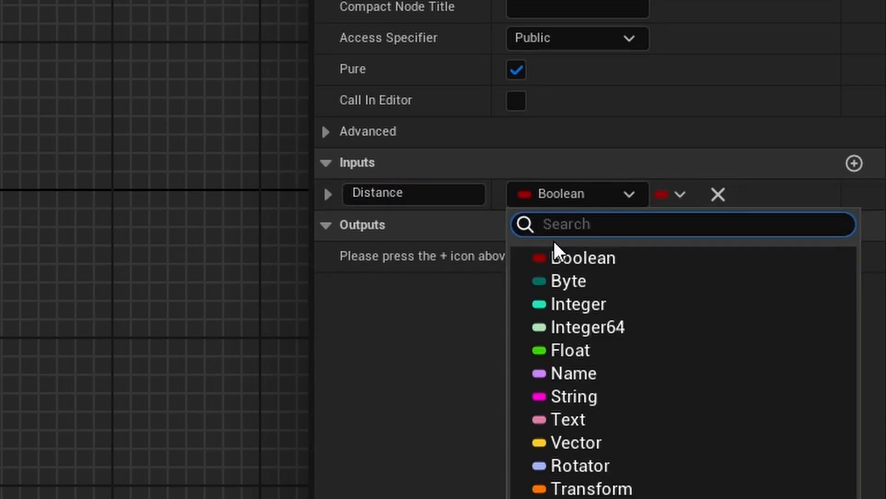
left_click(575, 349)
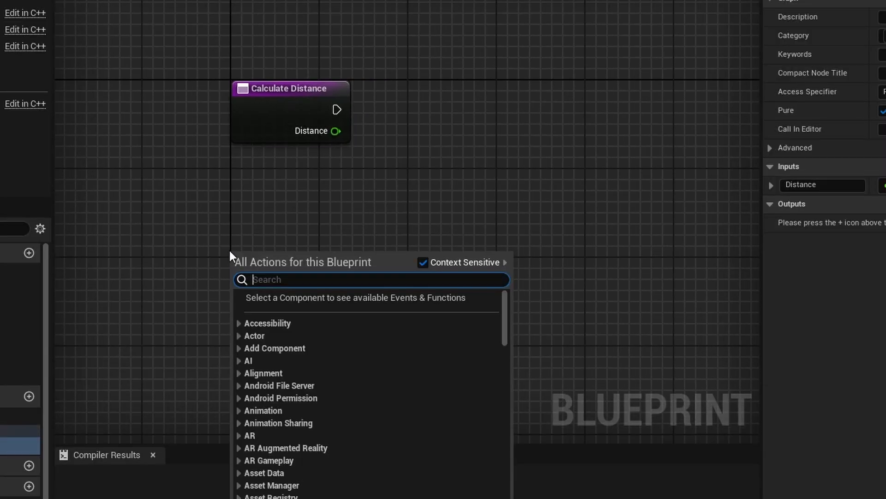
Add Get Velocity and multiply its Z value by -1.0.
type("get velocity")
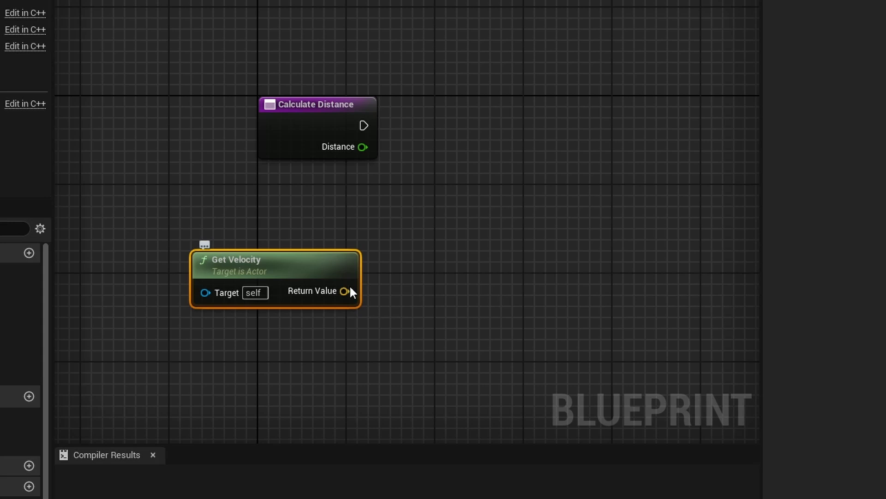
mouse_move(347, 291)
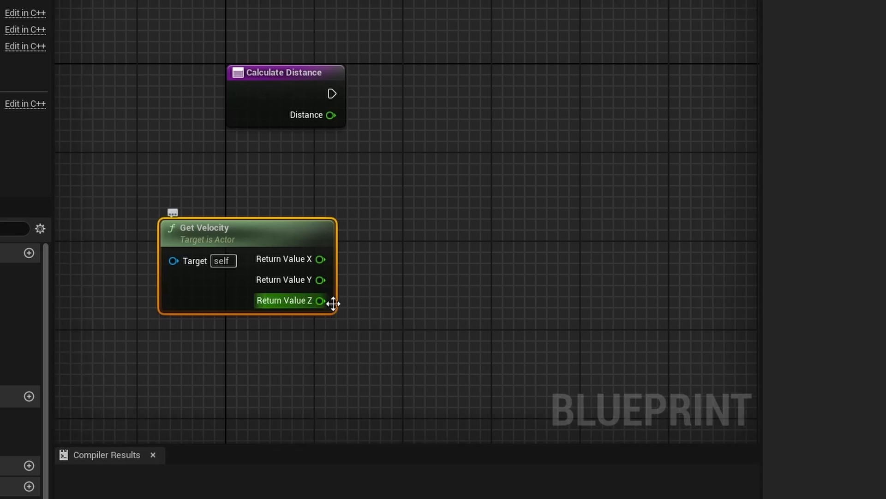
mouse_move(321, 300)
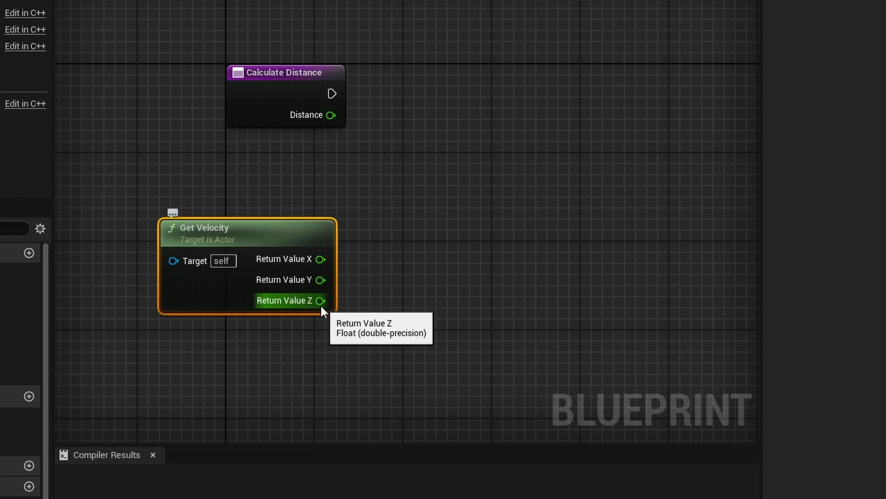
left_click_drag(322, 301, 407, 295)
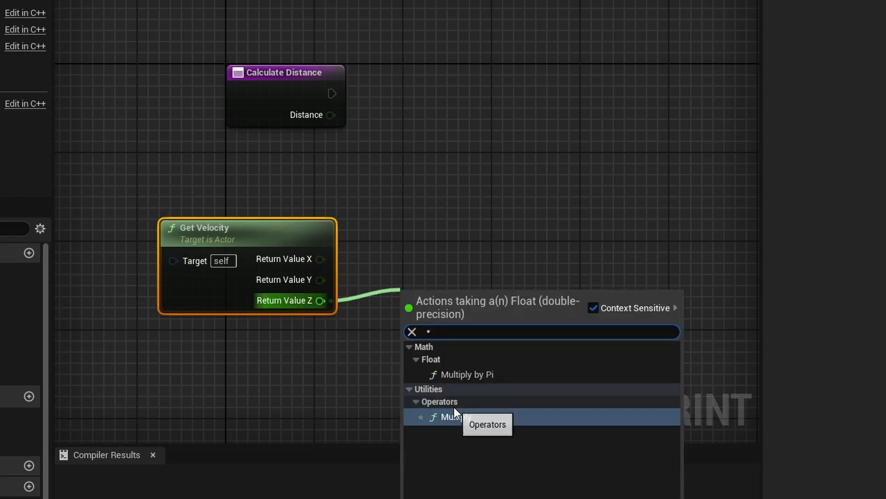
left_click(455, 416)
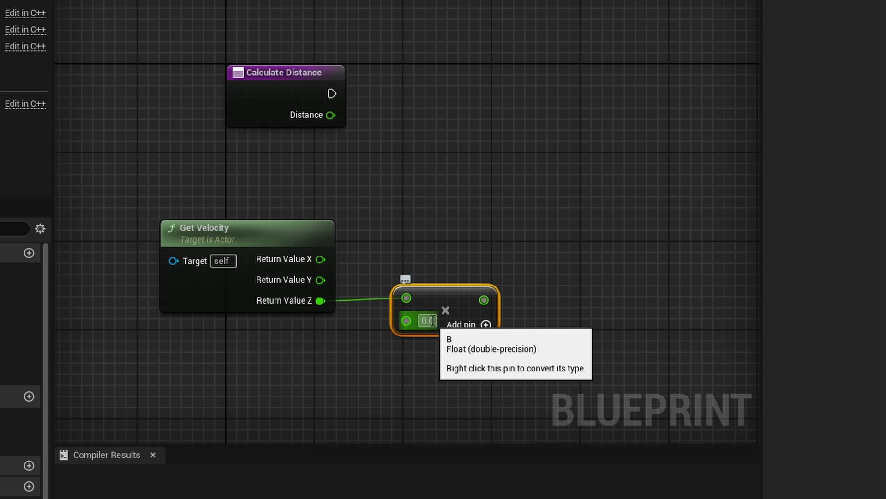
type("-1.0")
type(">")
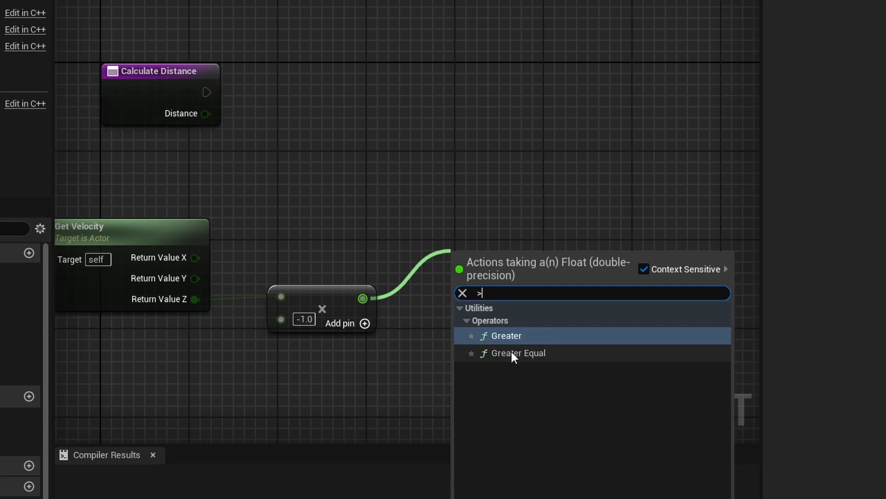
Compare the negated Z velocity against a Distance variable with a greater-than node.
left_click(506, 335)
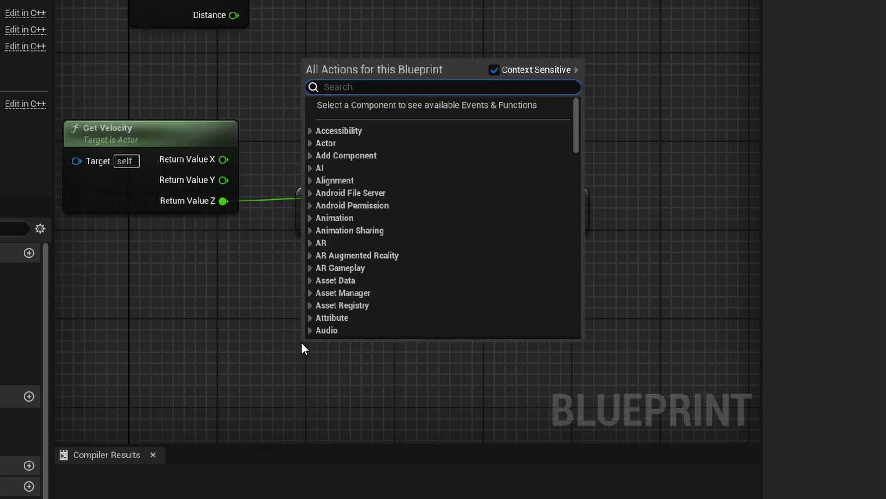
left_click(340, 354)
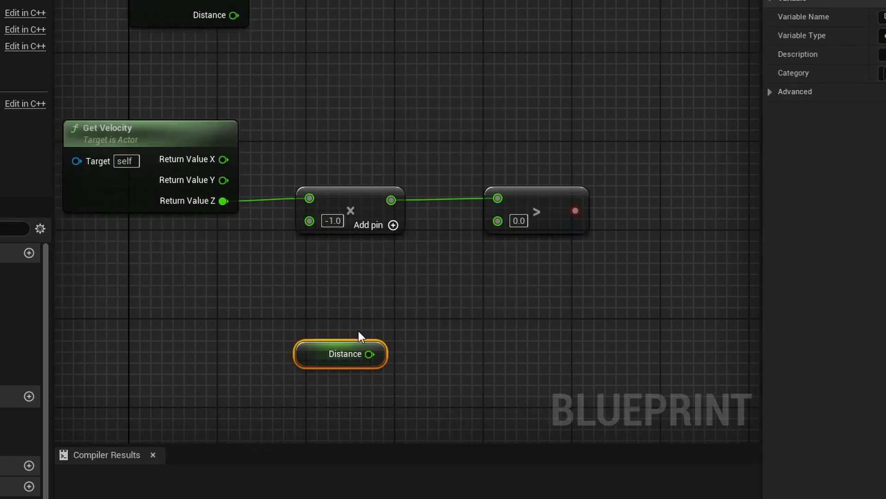
left_click_drag(339, 353, 506, 237)
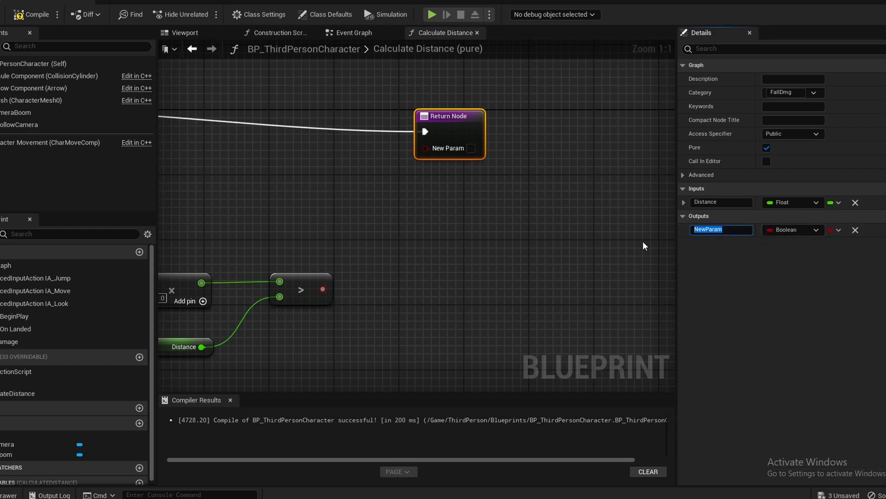
Name the boolean output Decision, fed by the greater-than comparison's result.
type("True")
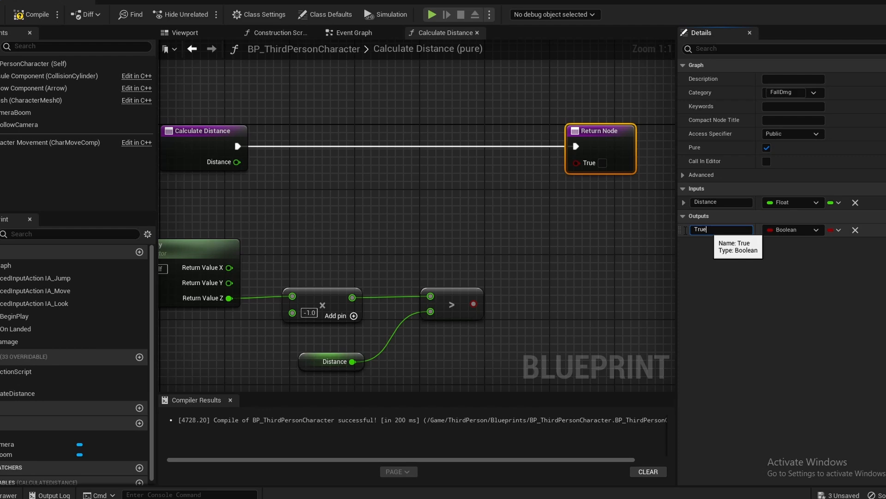
type("Decision")
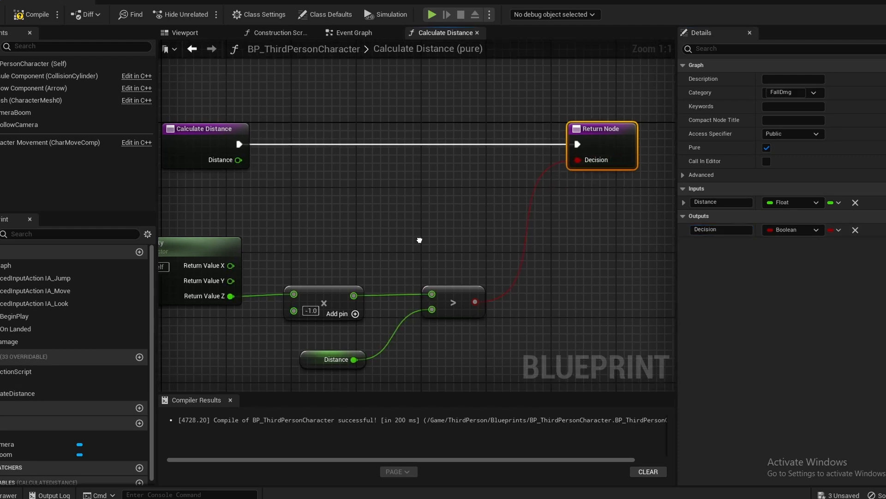
scroll("down", 3)
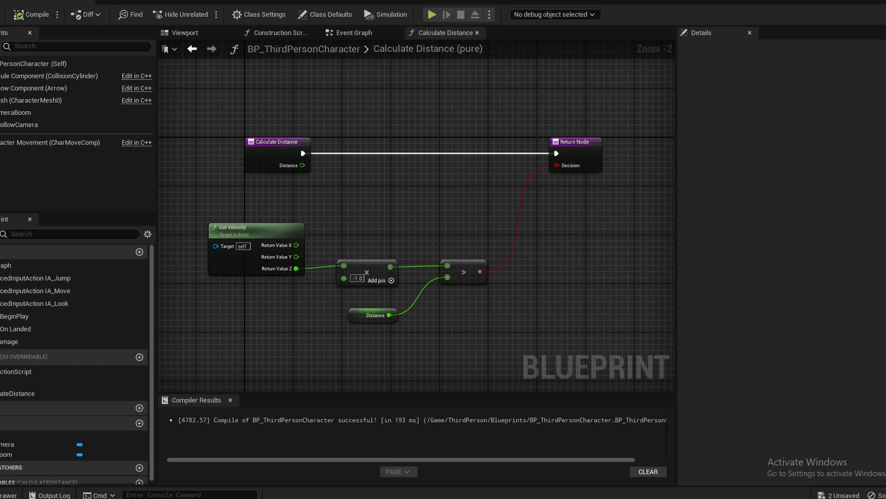
Place Calculate Distance calls in the character's Event Graph.
left_click(353, 32)
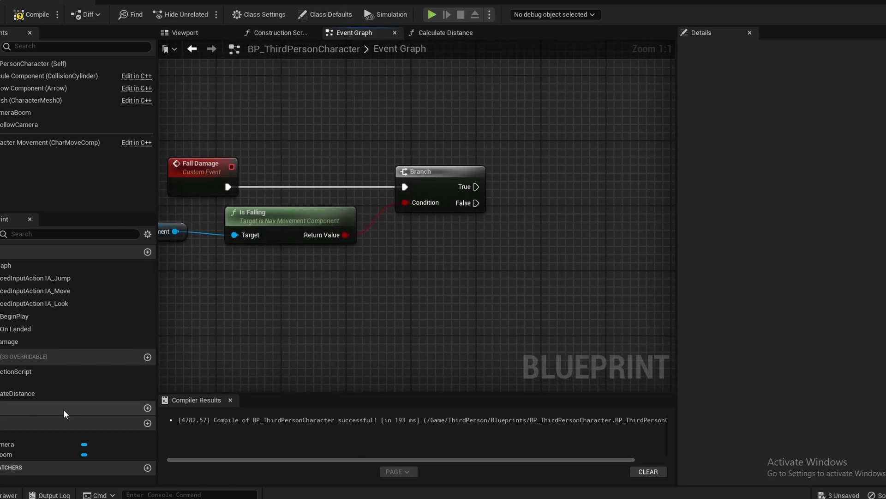
left_click(17, 393)
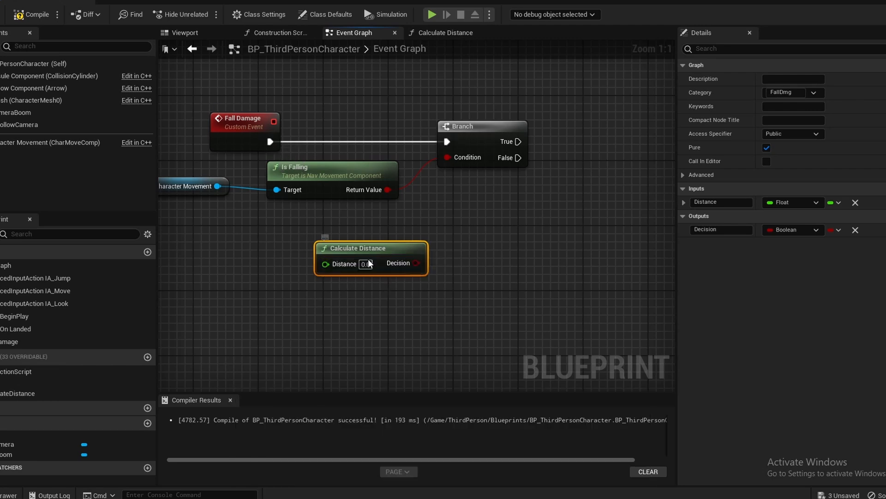
left_click(444, 32)
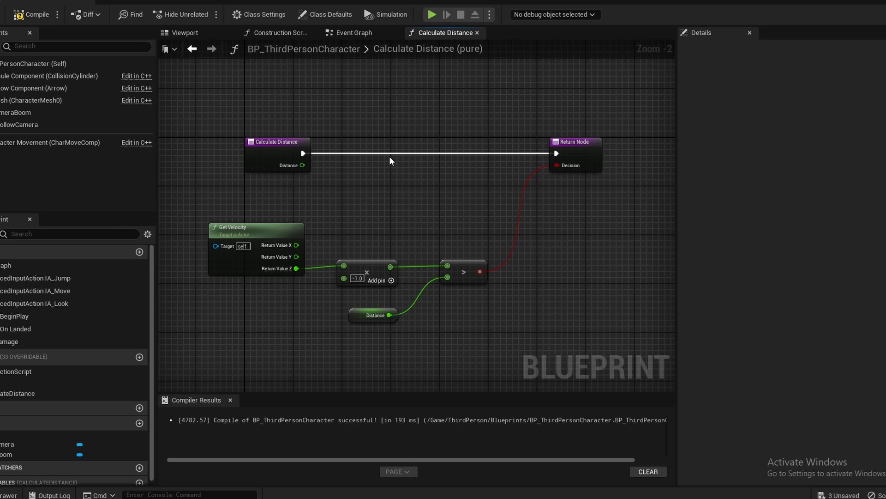
left_click(354, 32)
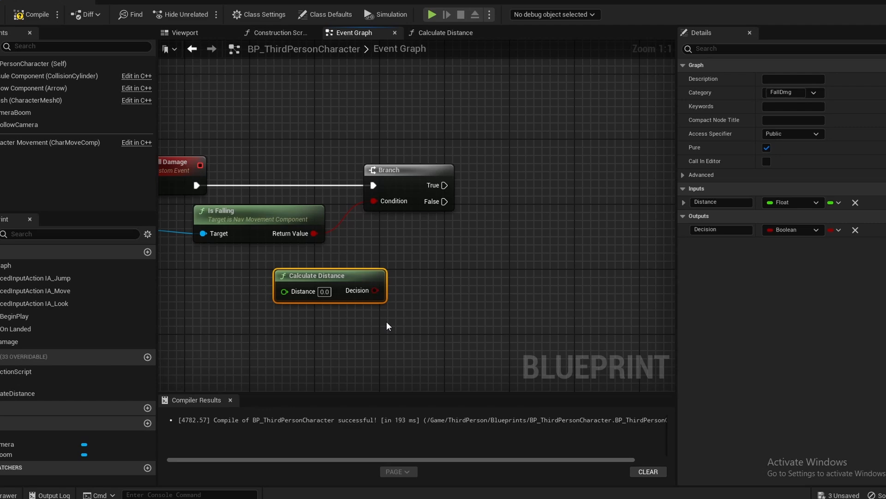
mouse_move(258, 321)
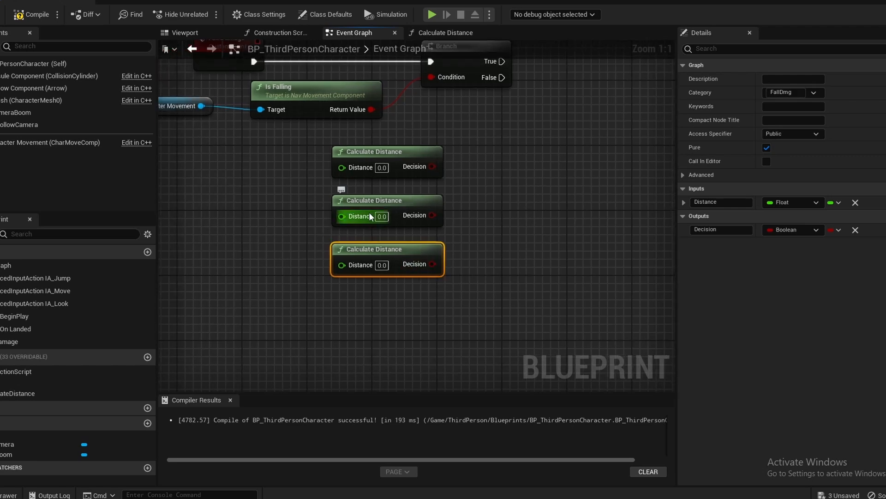
mouse_move(421, 338)
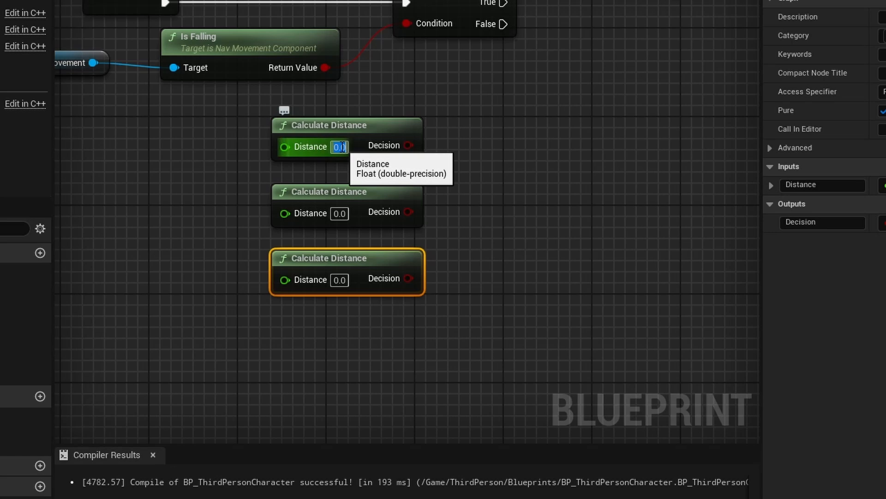
Set the three calls' Distance values to 1000, 1500 and 2000.
type("1000")
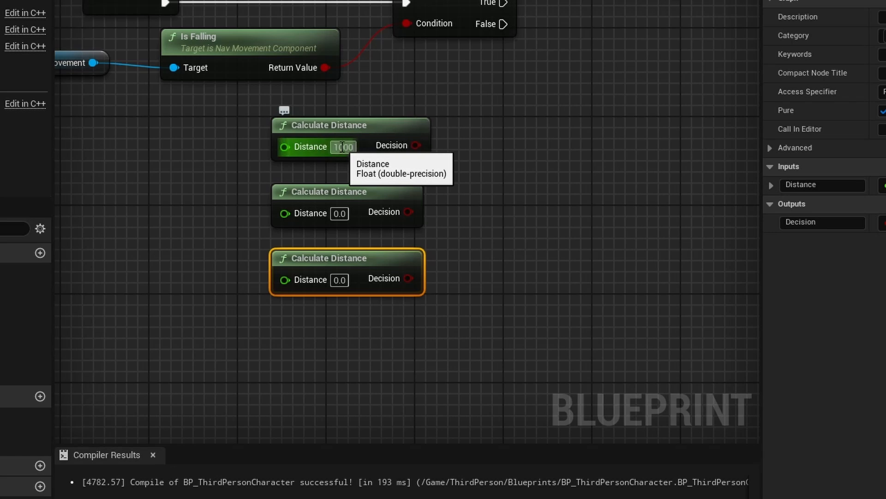
left_click(339, 213)
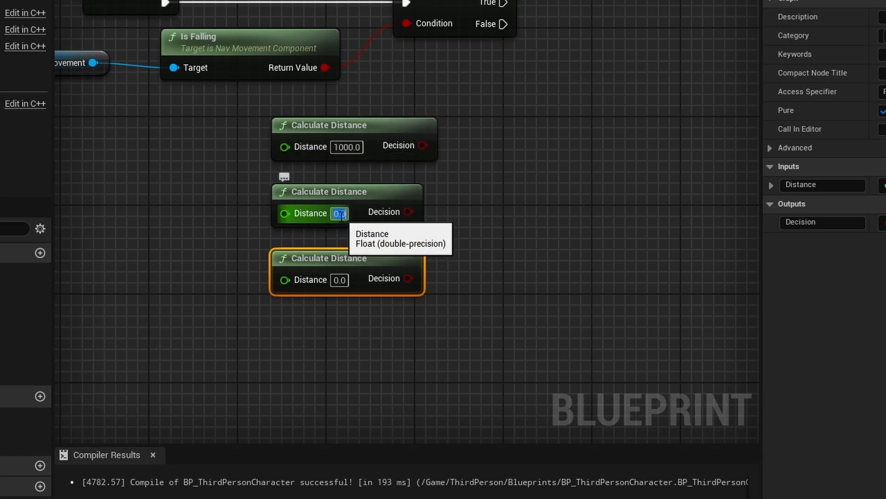
type("15000")
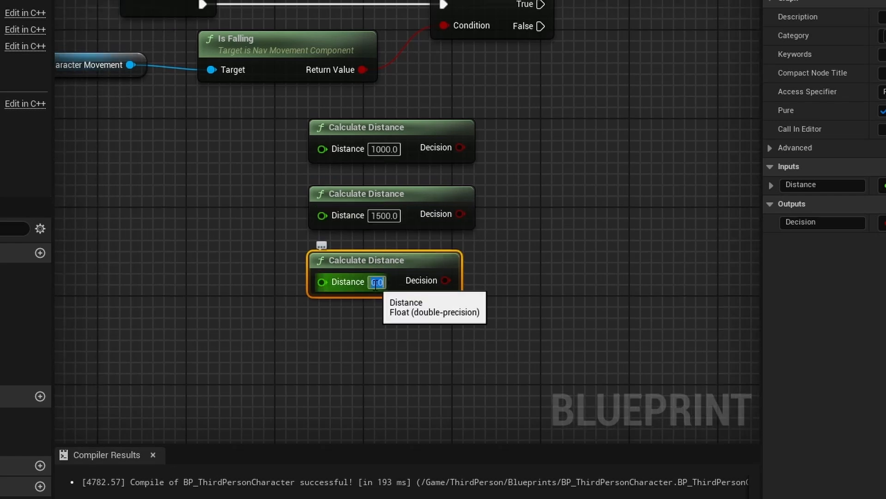
type("2000.0")
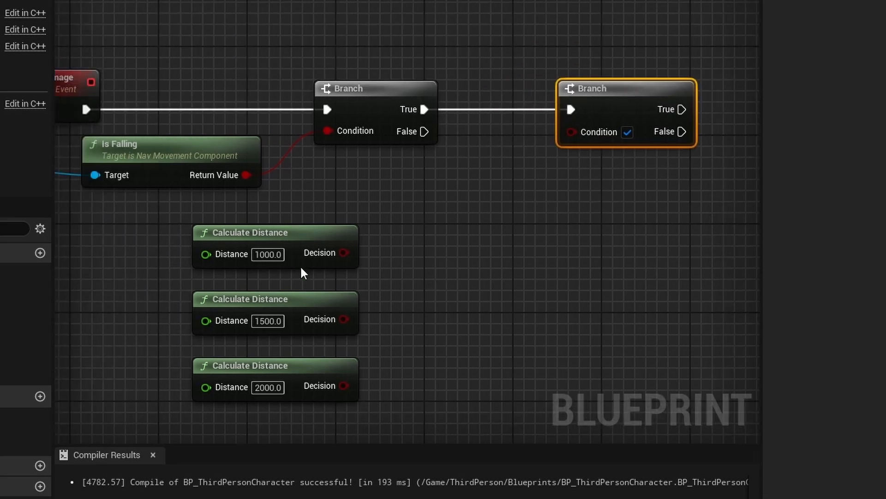
mouse_move(182, 245)
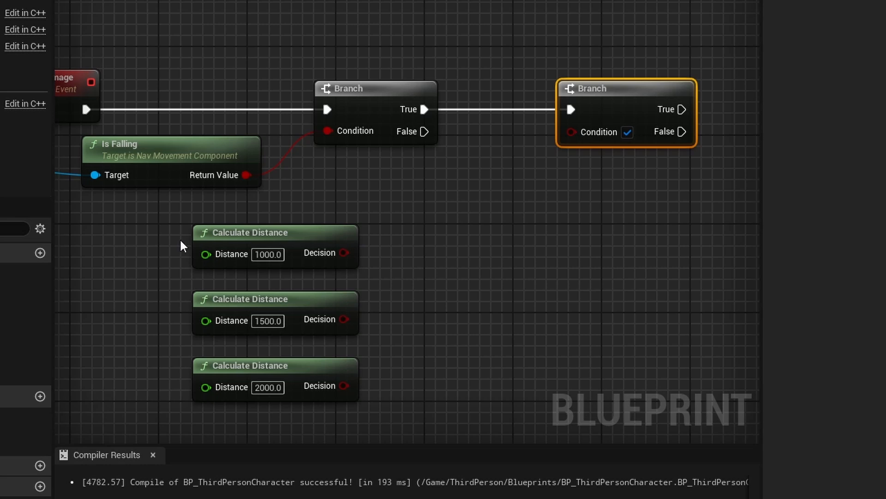
Wire the 1000-distance Decision into the second Branch's condition after the first Branch's True path.
left_click_drag(344, 252, 495, 172)
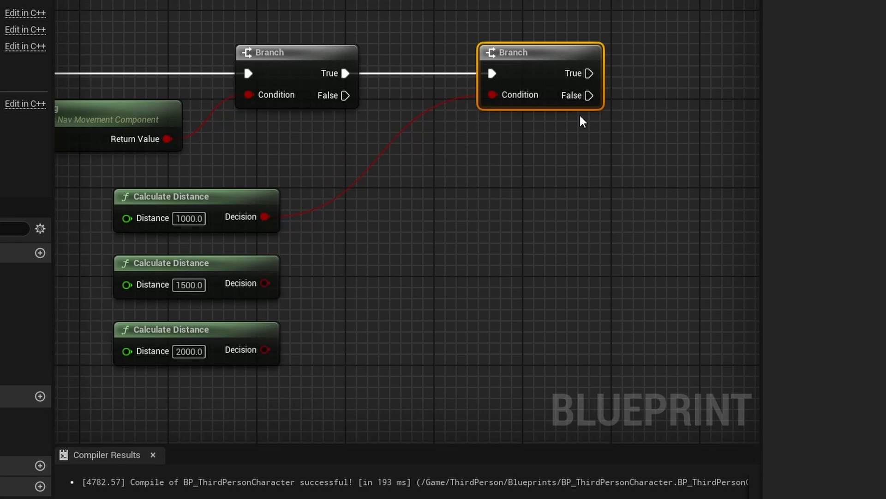
left_click_drag(540, 77, 485, 278)
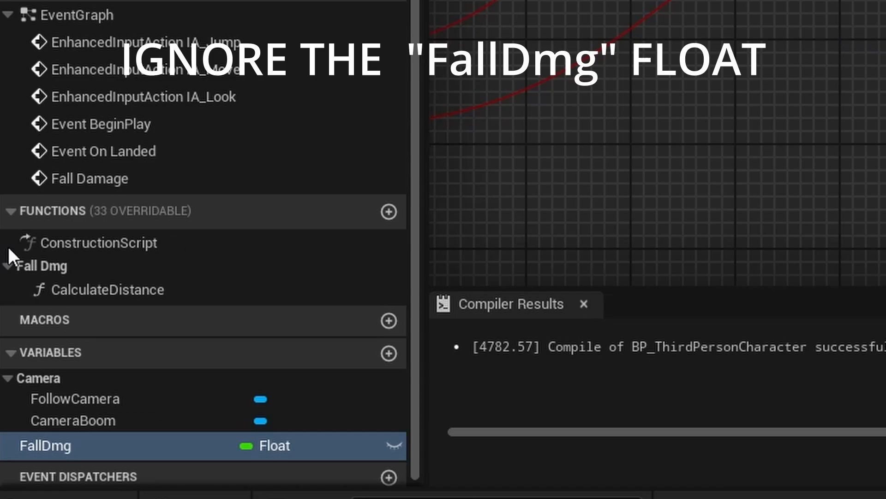
Create a CalulateDamage function and open its graph.
left_click(389, 212)
type("CalulateDamage")
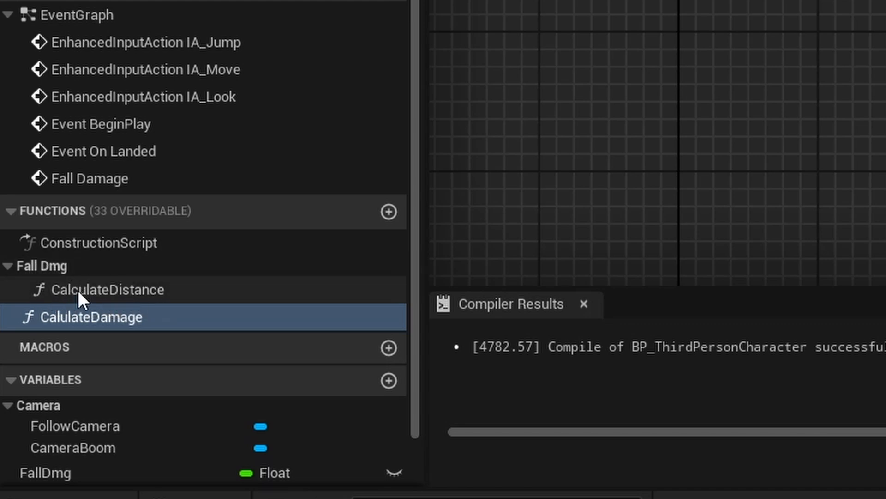
left_click(94, 317)
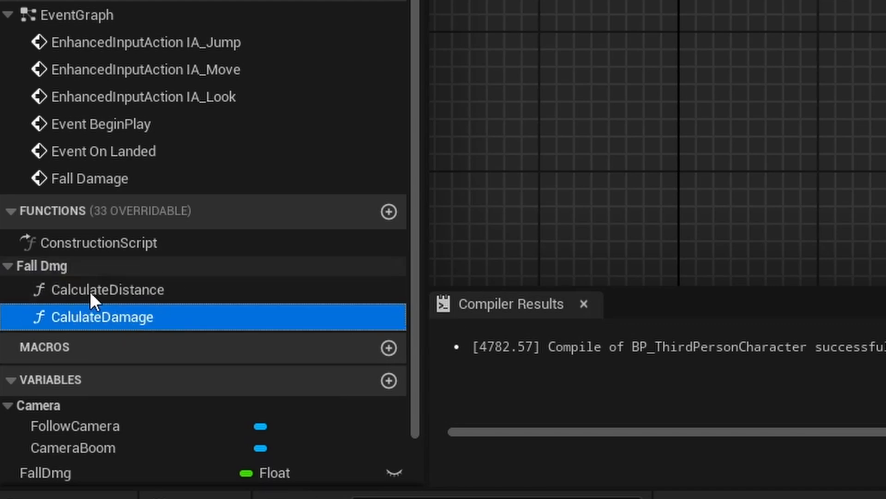
double_click(103, 317)
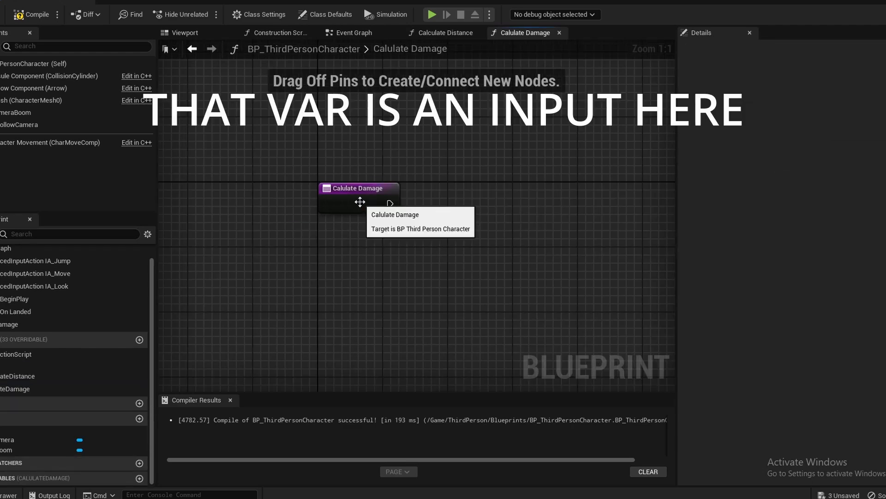
Add a Float input parameter named Fall Dmg to Calulate Damage.
left_click(359, 188)
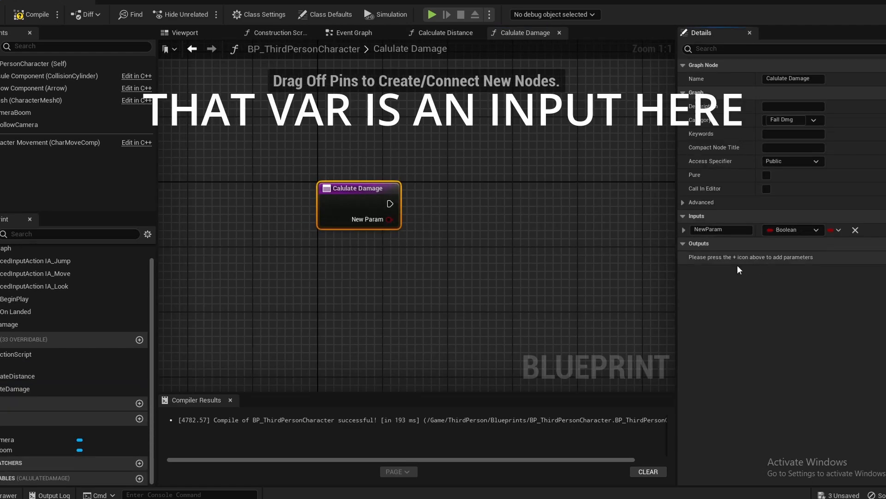
left_click(791, 230)
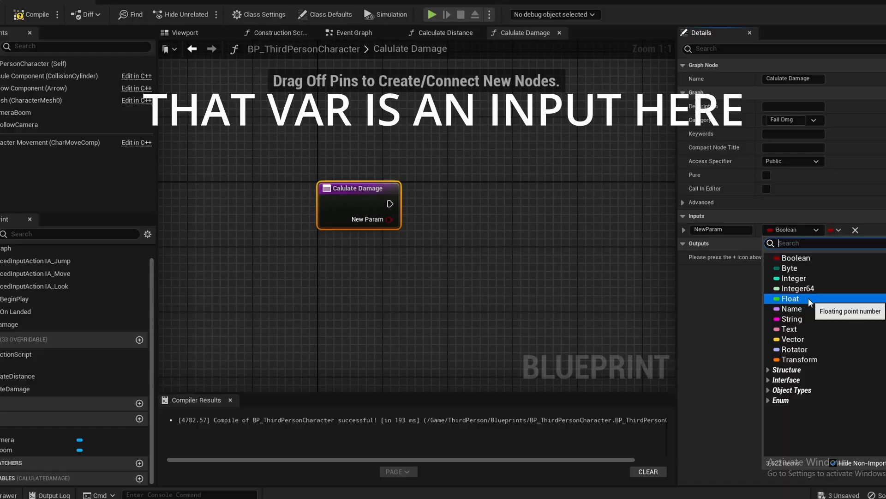
left_click(792, 298)
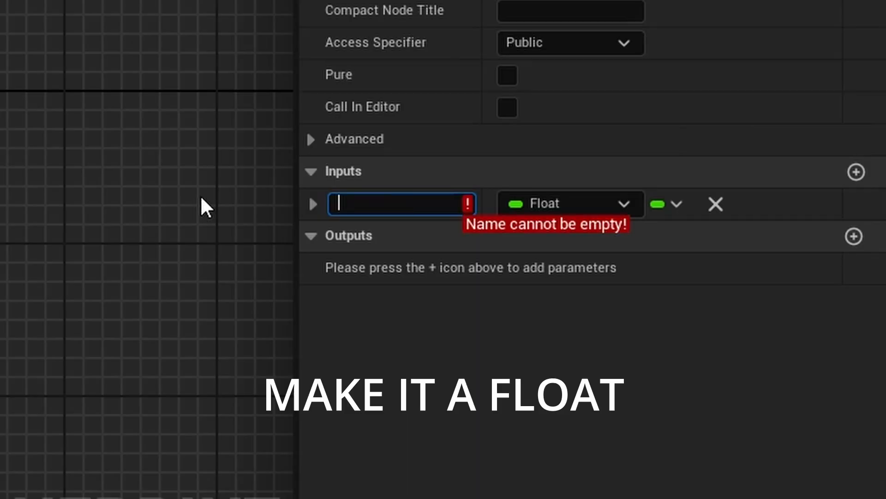
type("Fall")
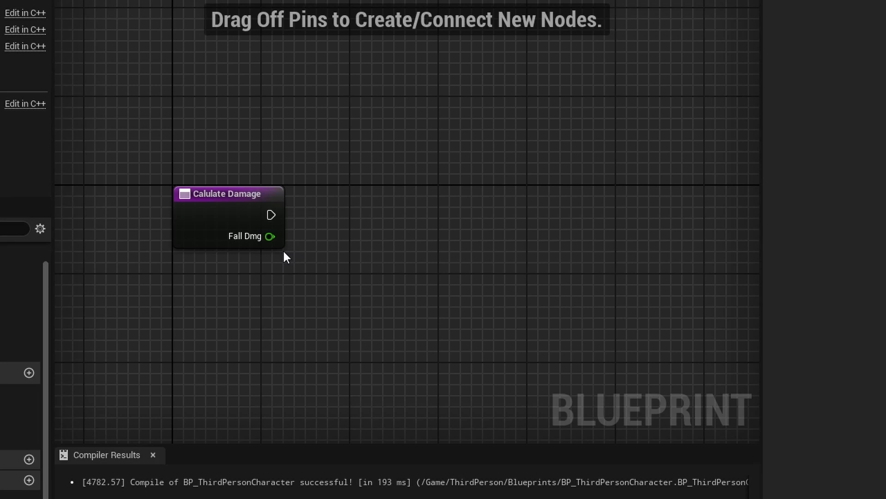
Run an Apply Damage node from the Calulate Damage function's execution output.
left_click_drag(270, 215, 377, 217)
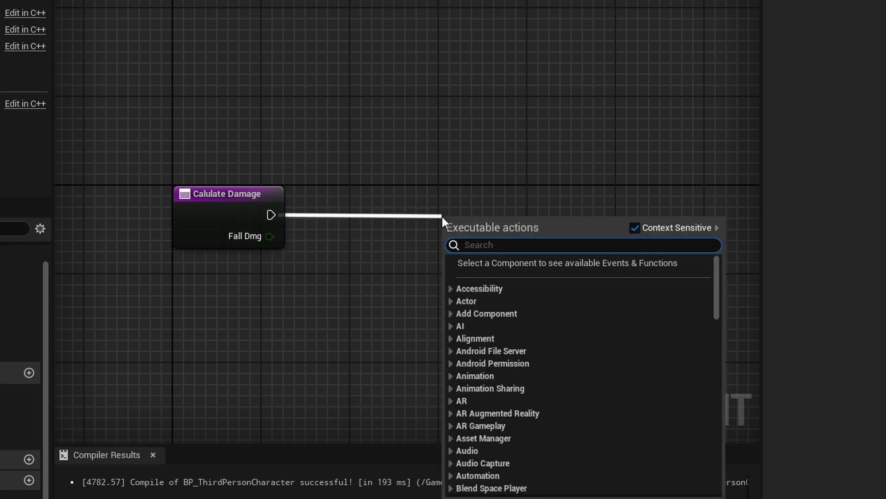
type("apply")
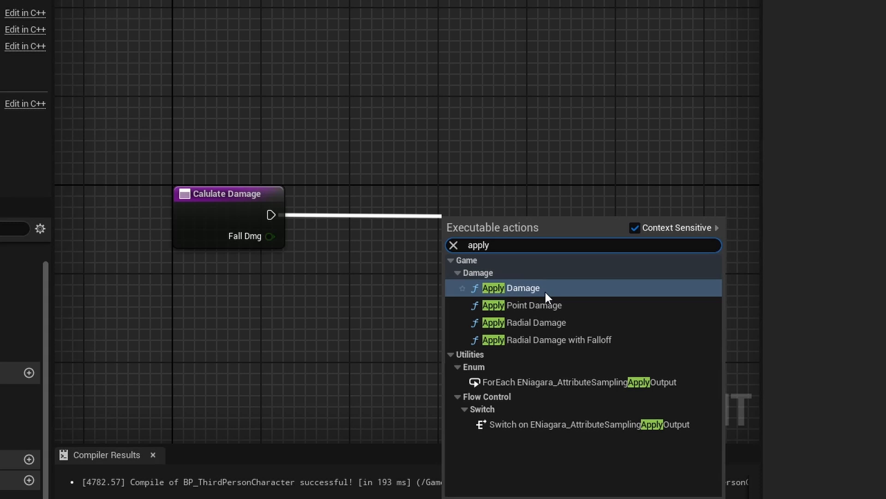
left_click(512, 289)
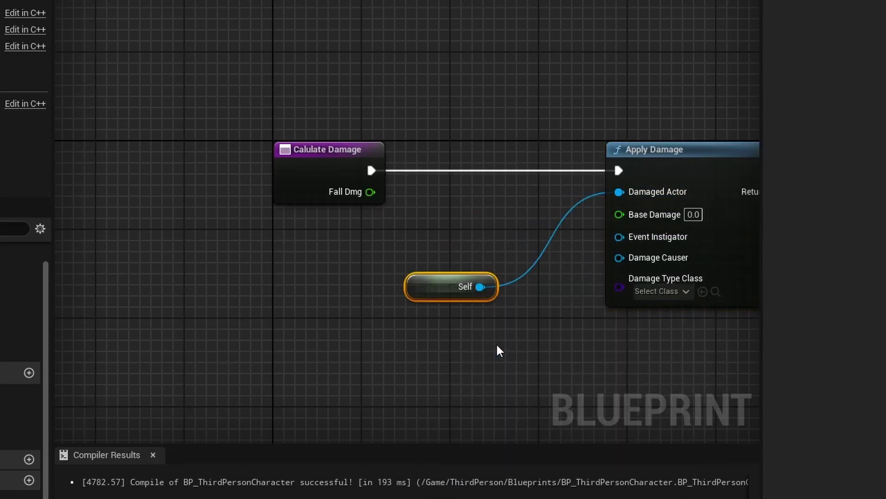
Use Get Player Controller as Apply Damage's instigator.
left_click_drag(453, 286, 341, 264)
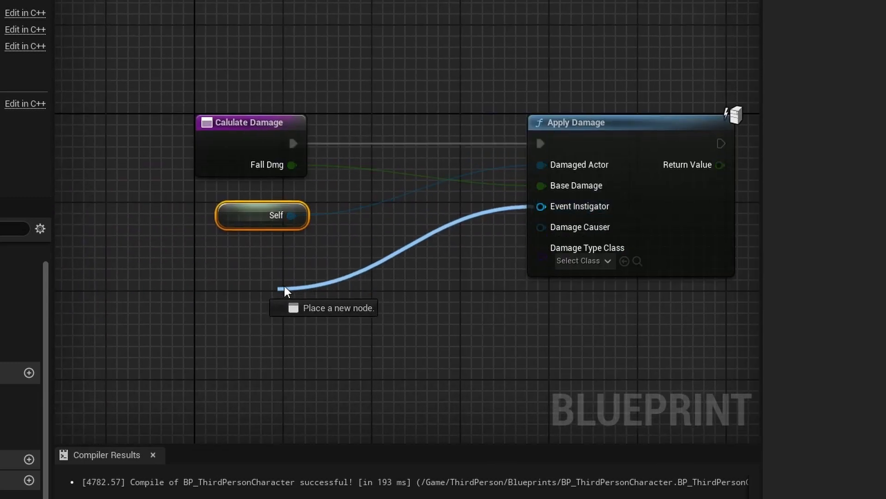
type("get play")
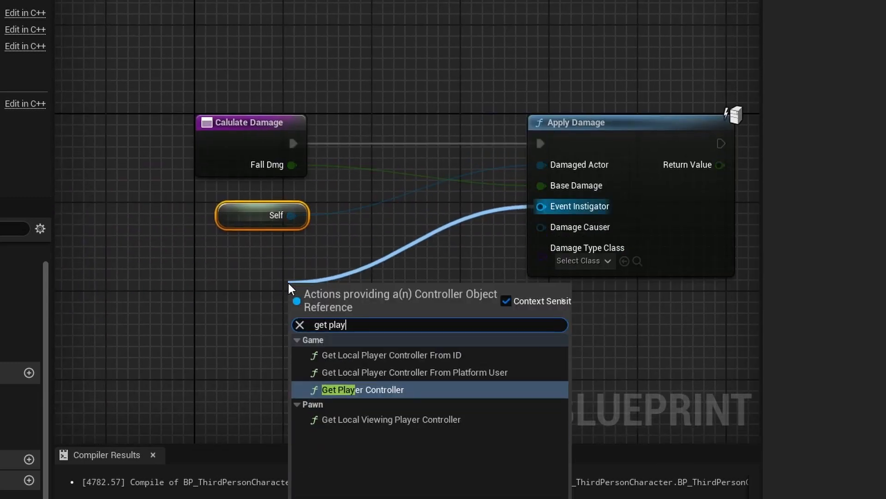
left_click(363, 390)
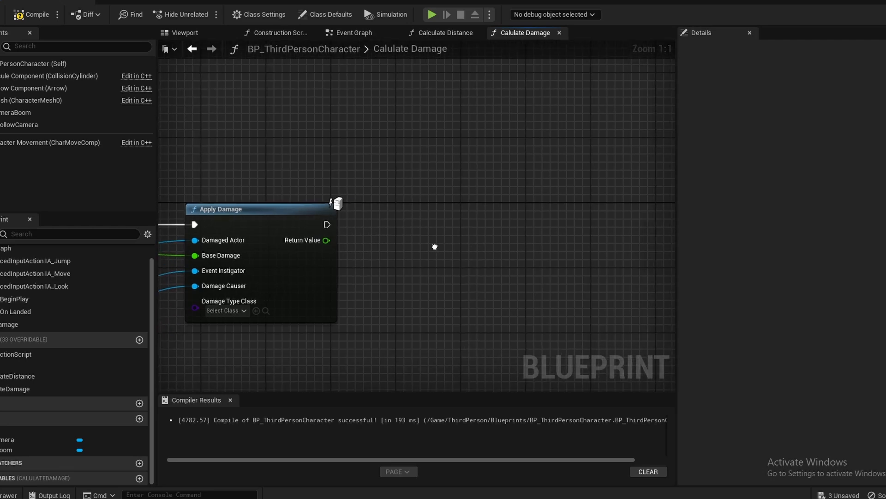
mouse_move(387, 233)
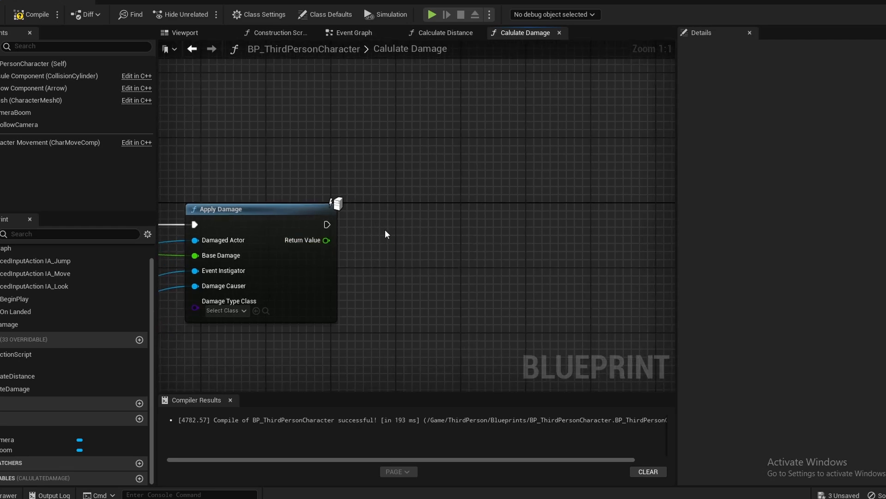
mouse_move(394, 269)
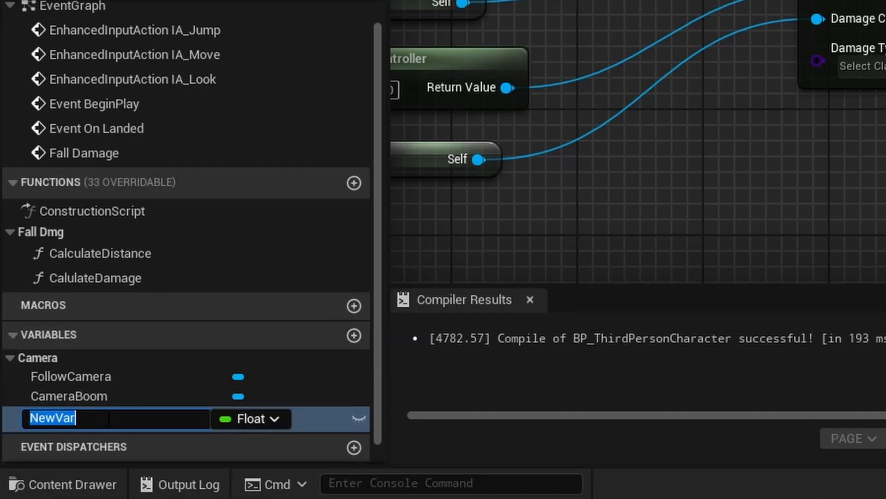
Rename the new variable to Health with default value 1.0.
type("Health")
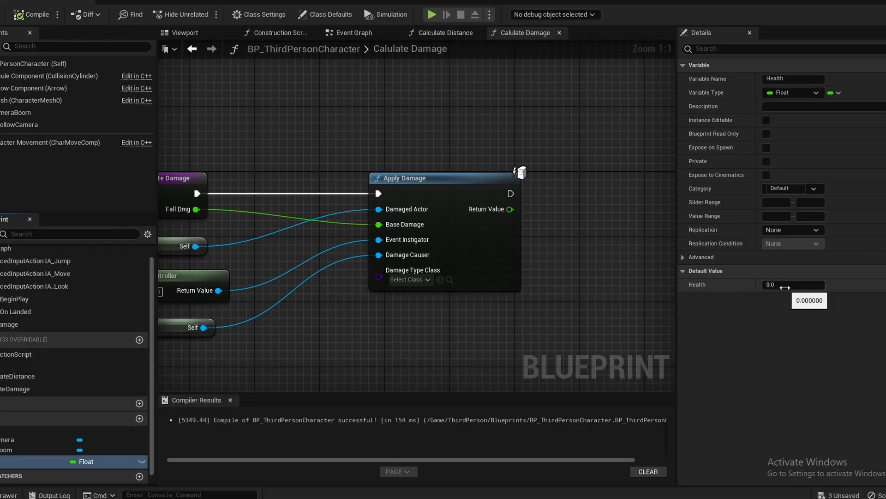
left_click(792, 284)
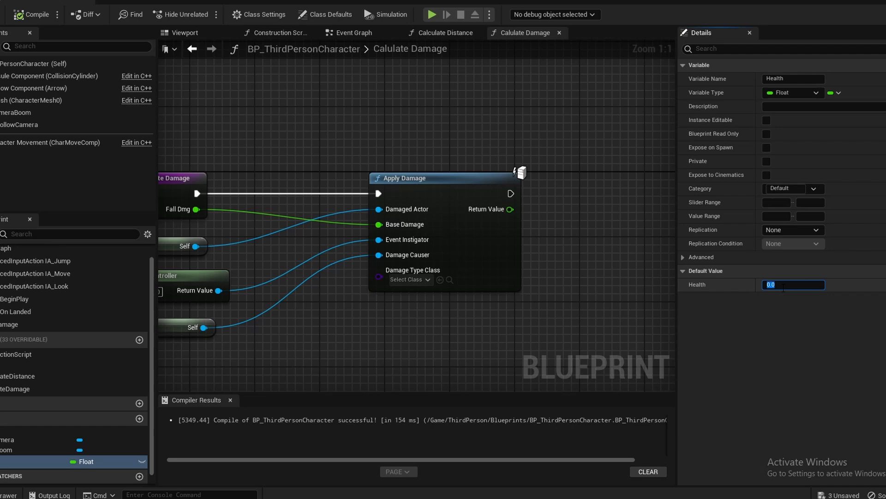
type("1.0")
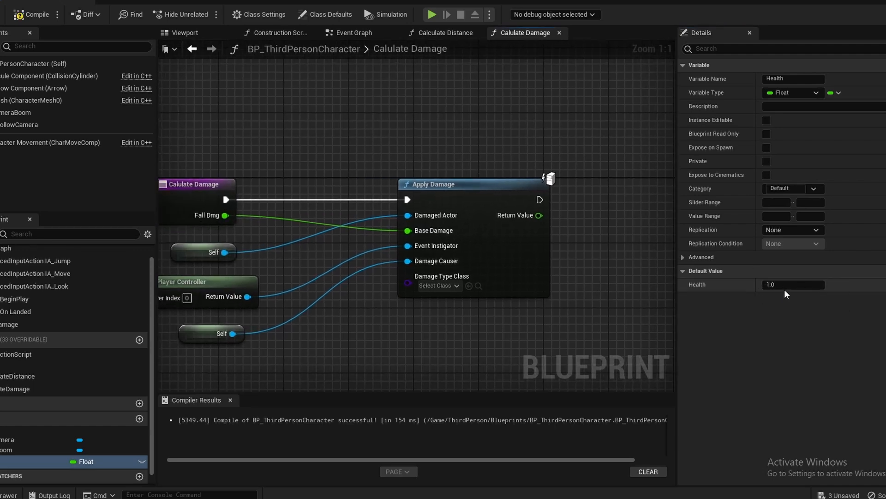
mouse_move(782, 293)
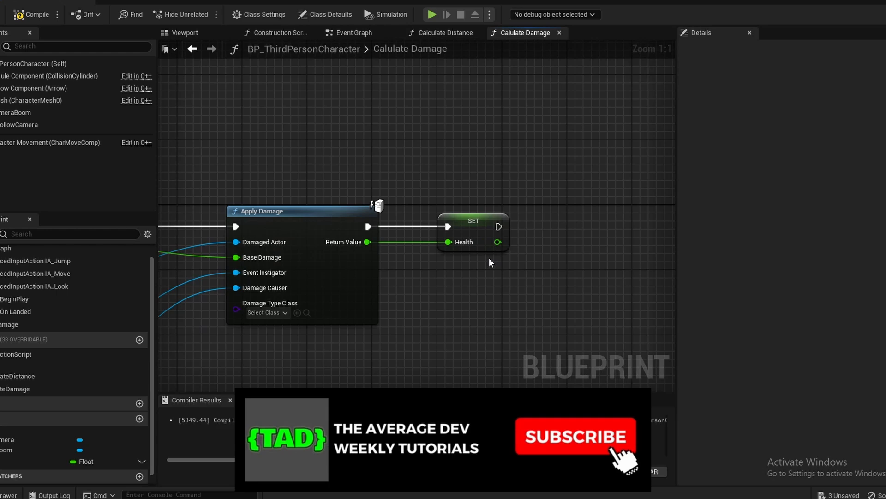
Set Health from Apply Damage's result, then return to the Event Graph.
left_click(473, 221)
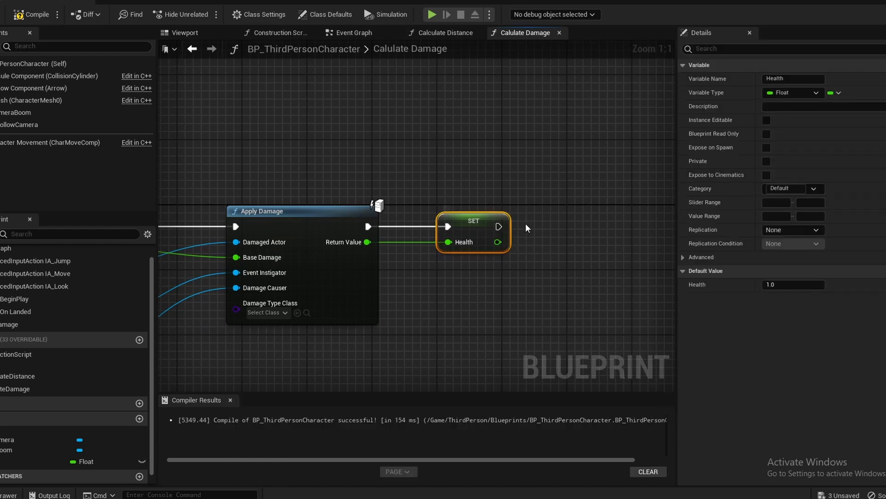
scroll("down", 3)
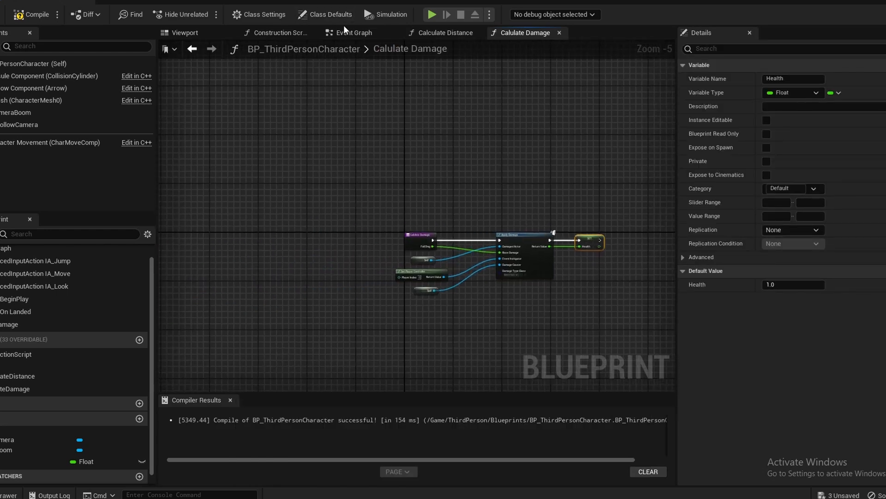
left_click(356, 32)
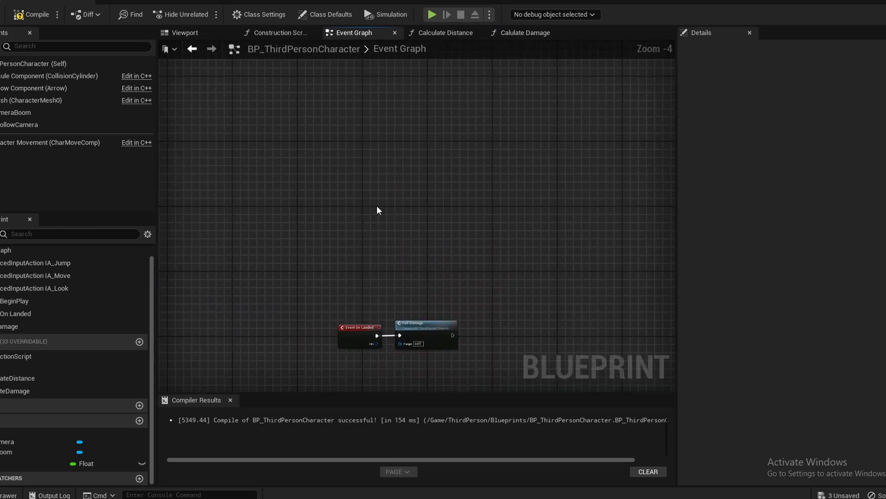
Add Event Tick driving a Print String node that prints the Health variable.
type("event t")
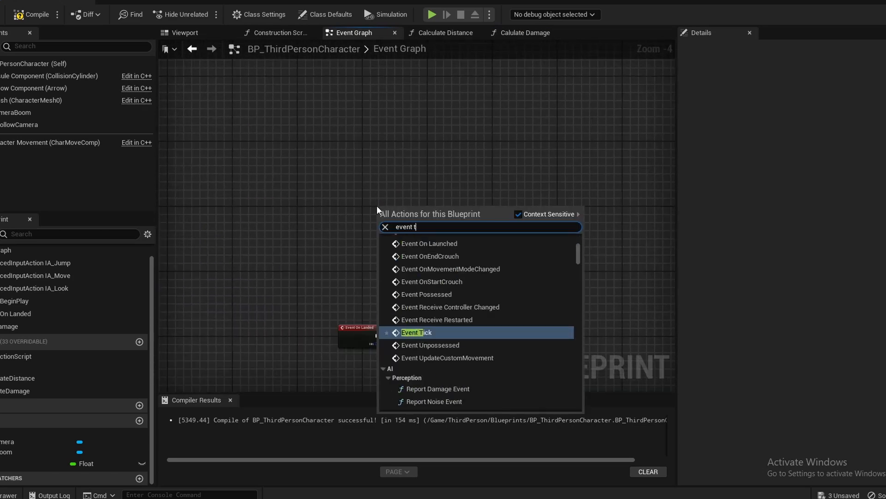
left_click(417, 332)
type("print")
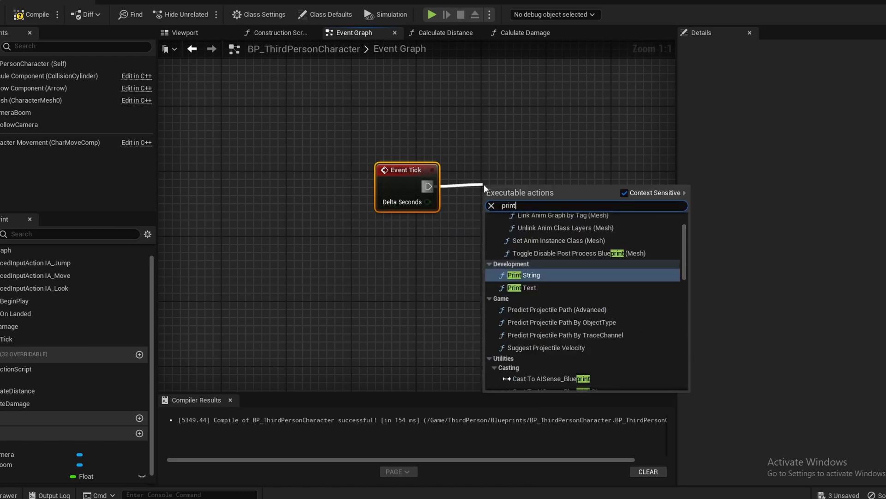
left_click(523, 275)
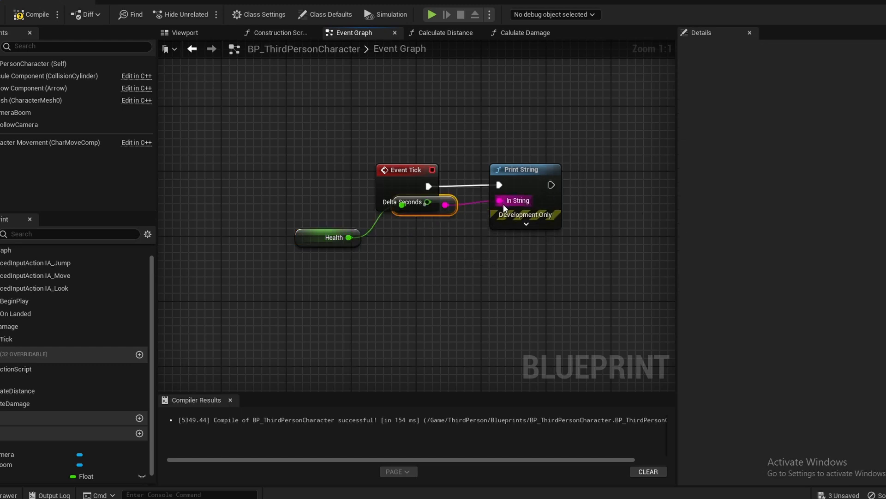
left_click_drag(423, 205, 417, 229)
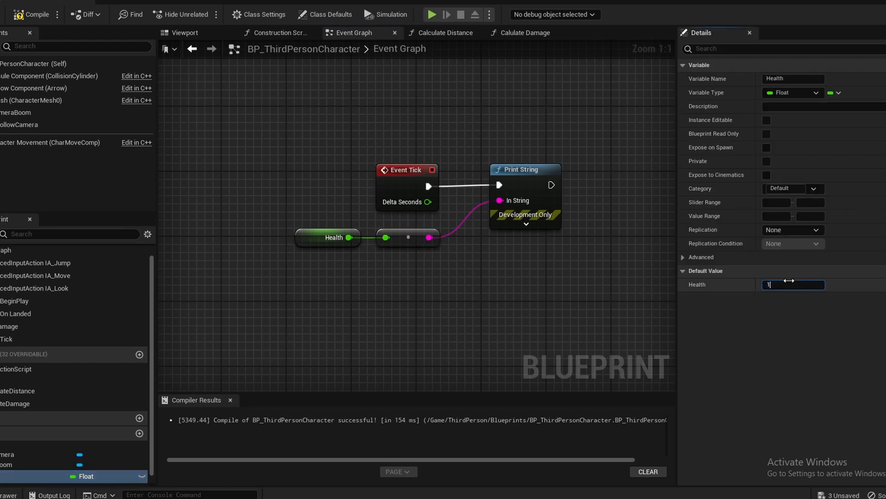
Give Health a default value of 100.0 and return to the Calulate Damage graph.
type("100.0")
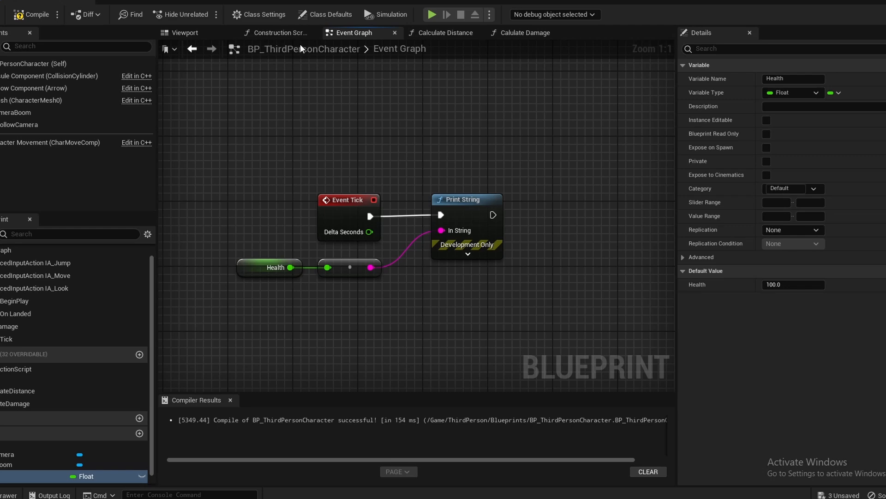
left_click(523, 32)
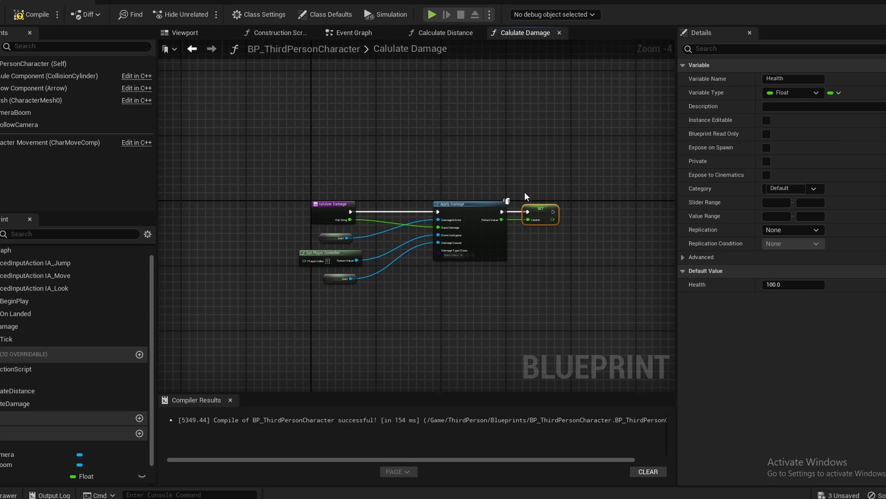
mouse_move(440, 42)
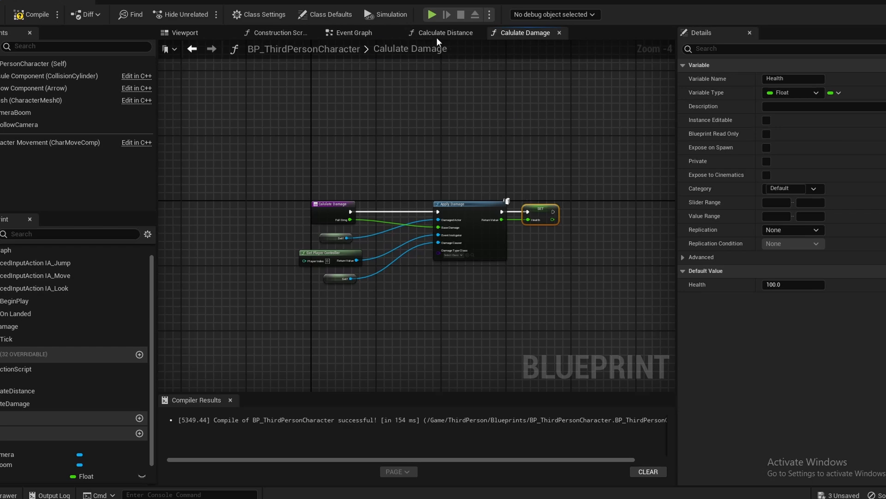
Call Calulate Damage from the fall-distance branches with Fall Dmg 10 and 20, then compile.
left_click(354, 32)
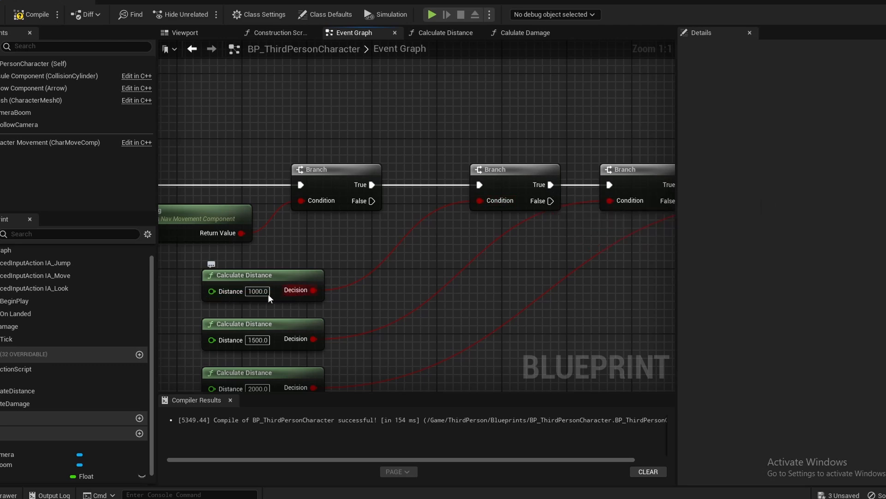
left_click_drag(269, 298, 476, 283)
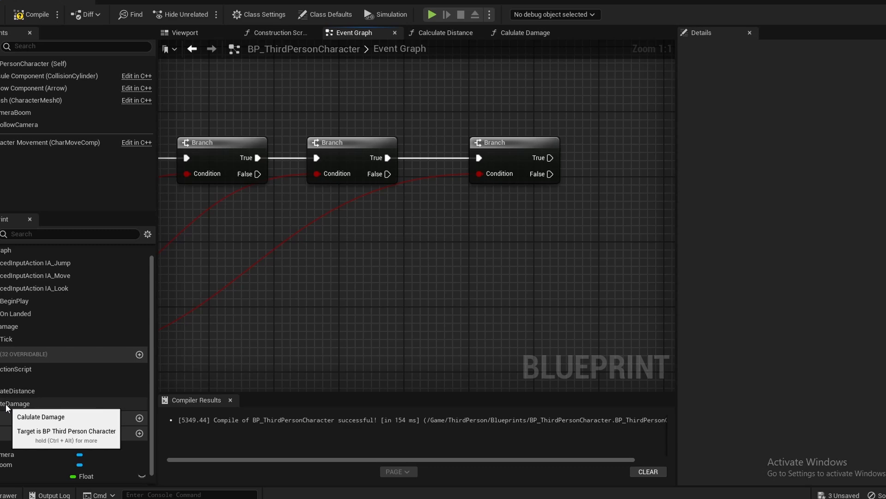
left_click(35, 403)
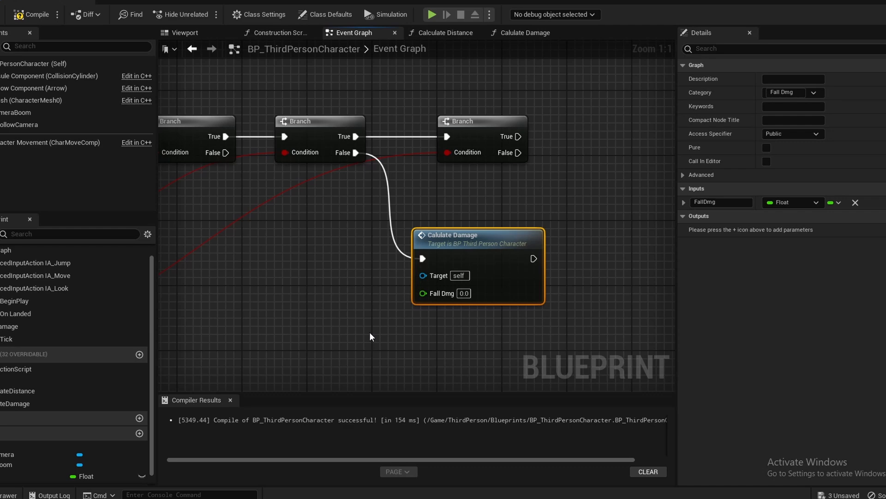
mouse_move(443, 293)
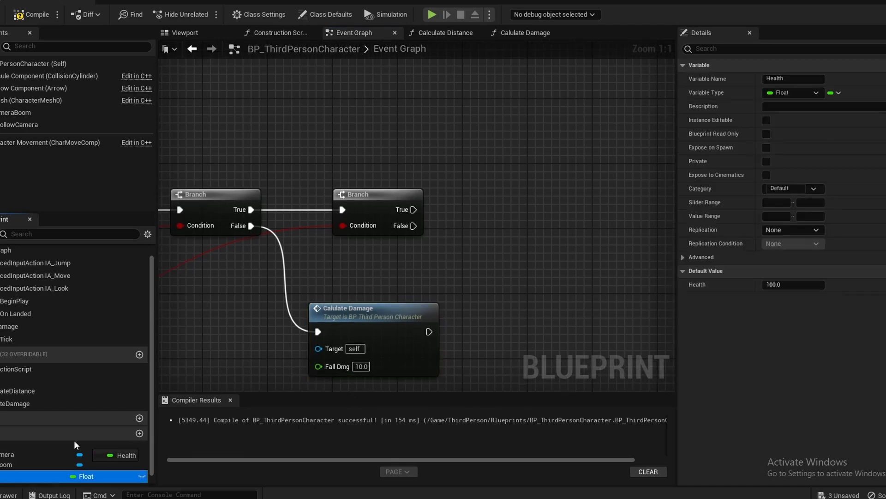
left_click(15, 403)
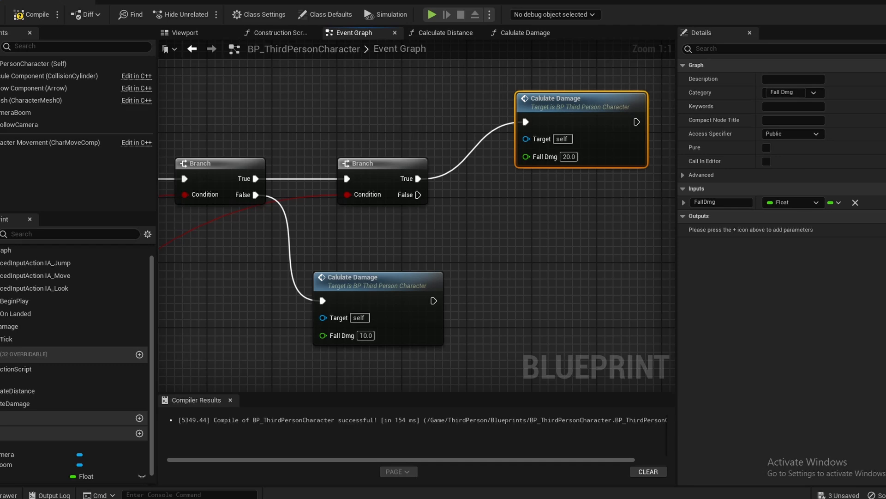
left_click(15, 404)
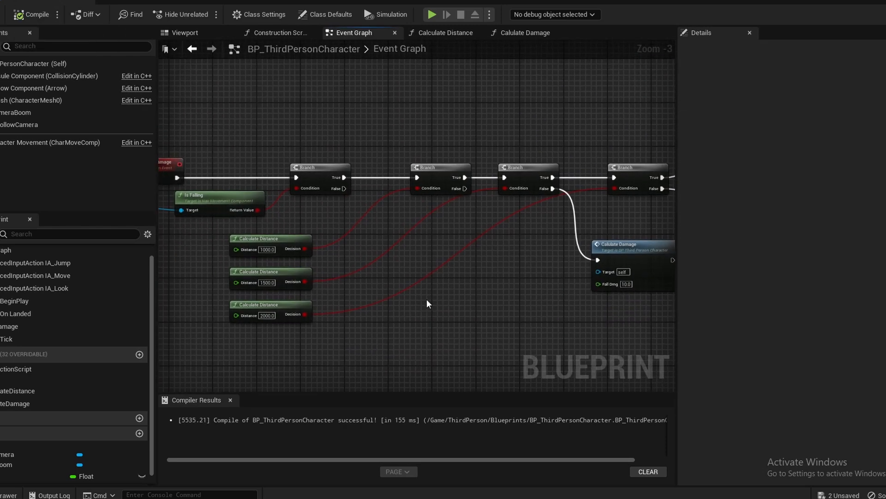
Add Calulate Damage calls with 20 and 30 on the last Branch, then enter the function graph.
left_click(432, 14)
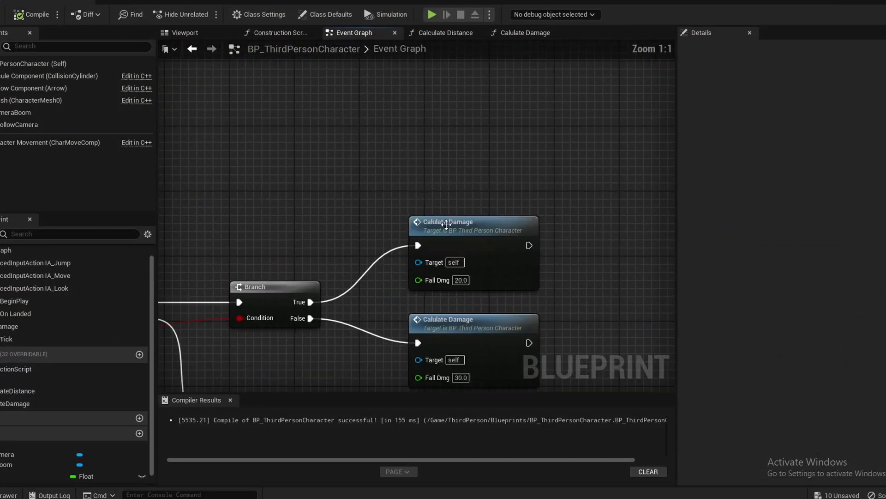
left_click(525, 33)
type("-")
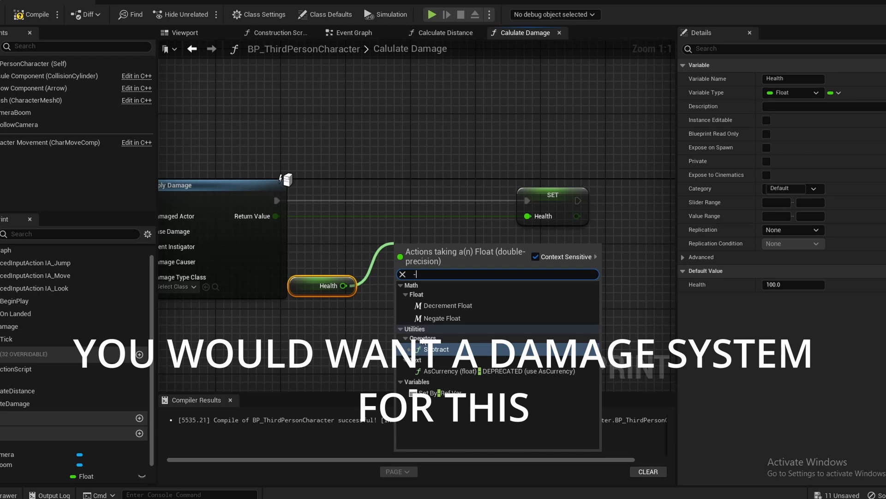
Subtract Apply Damage's result from Health before SET Health; wire Branch True to the 30 call.
left_click(437, 349)
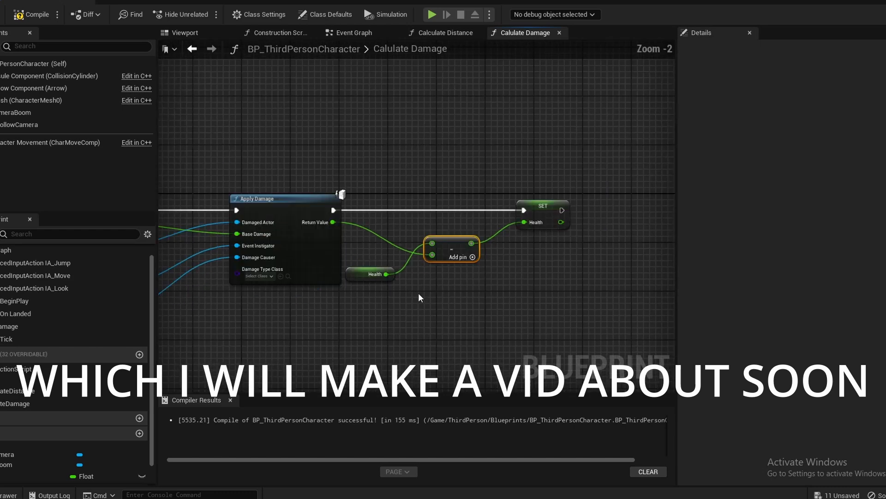
mouse_move(31, 33)
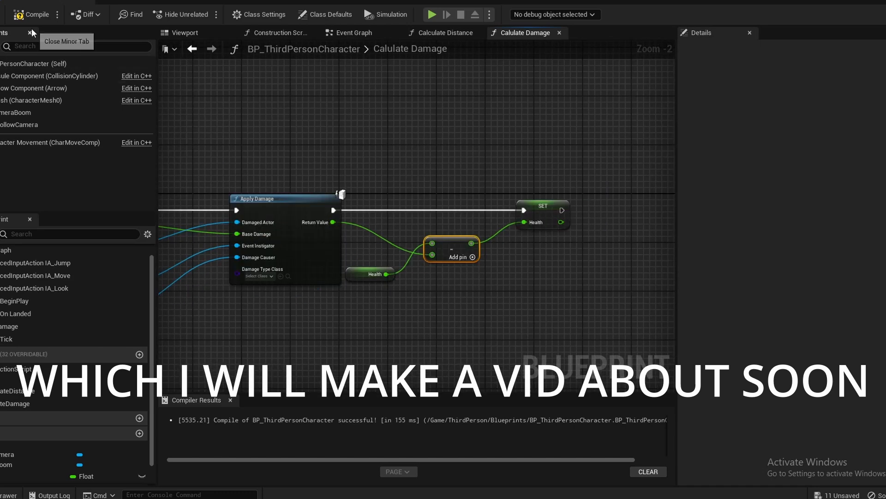
left_click(354, 32)
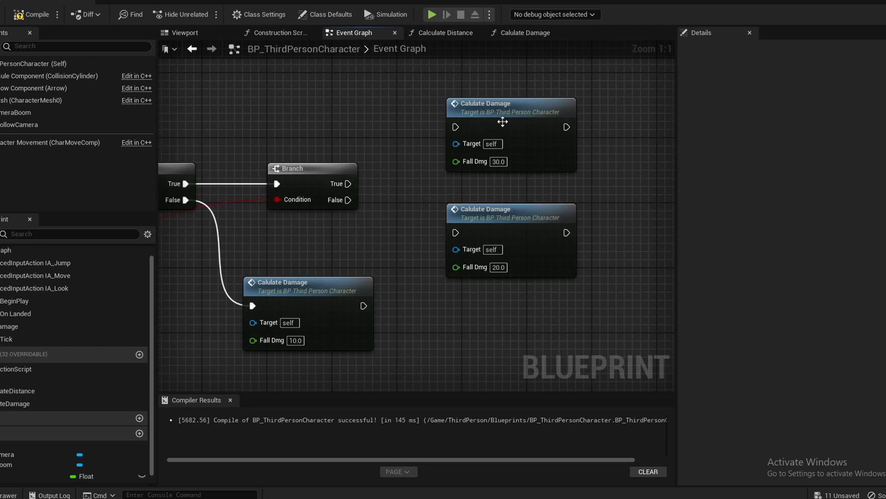
left_click_drag(348, 183, 429, 141)
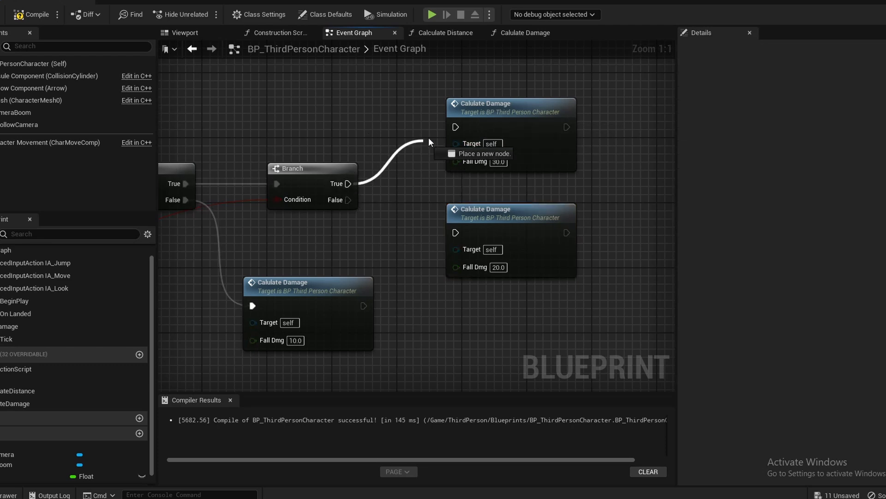